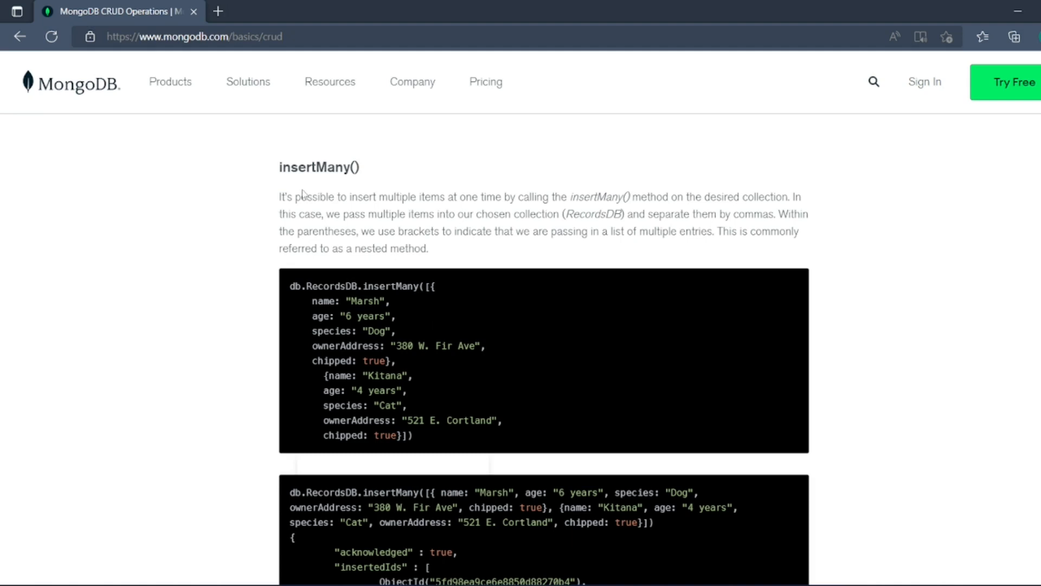
# - Highlight the insertMany() entries in the create operations documentation
pyautogui.doubleClick(319, 168)
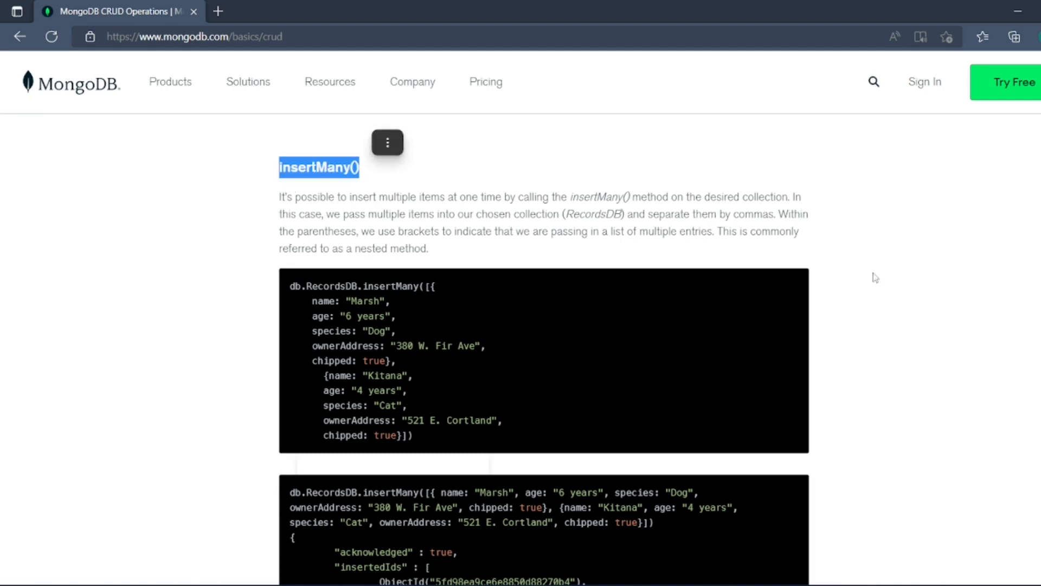
pyautogui.scroll(3)
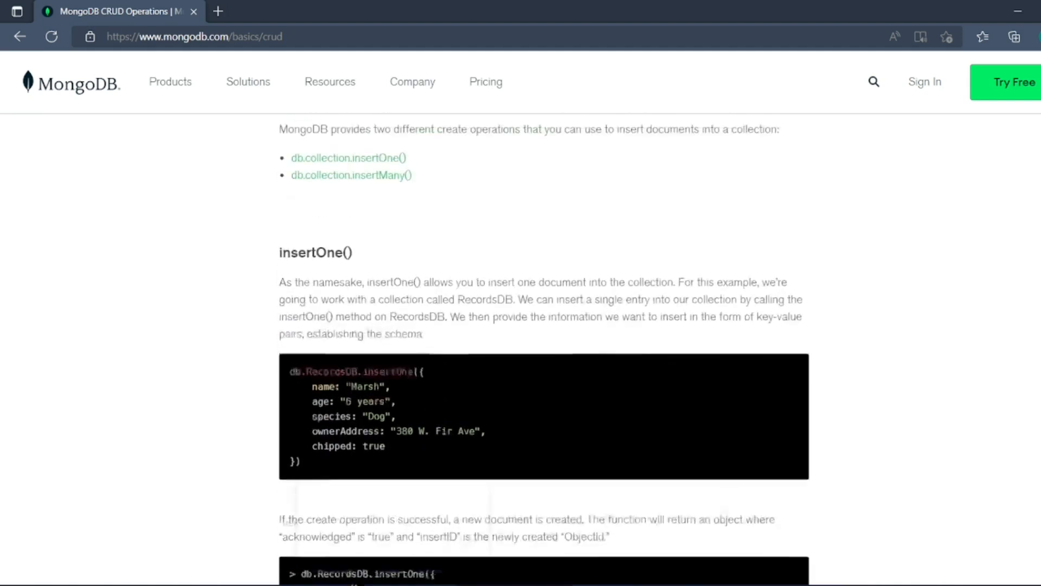
pyautogui.scroll(3)
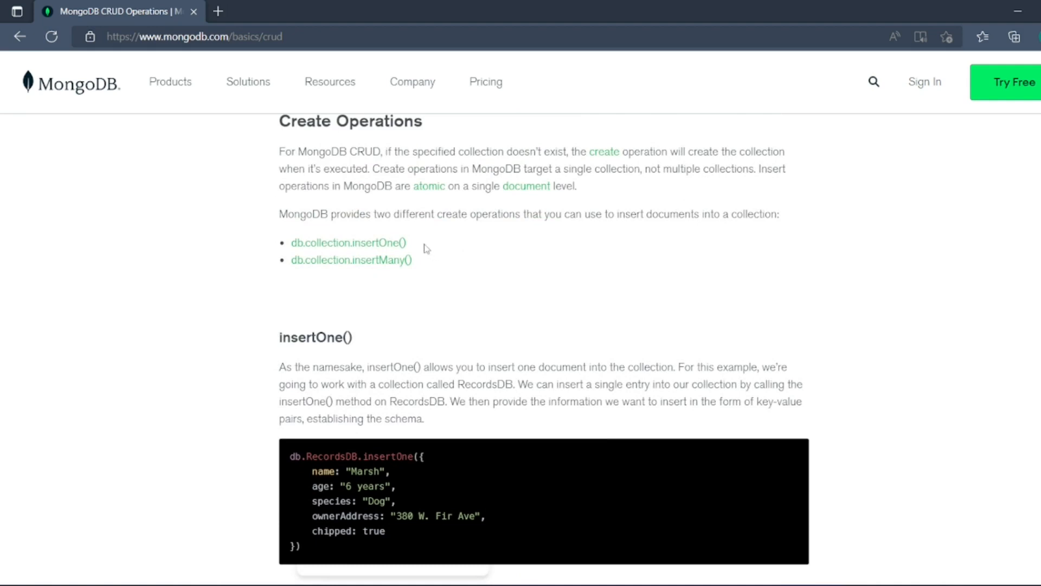
pyautogui.doubleClick(348, 242)
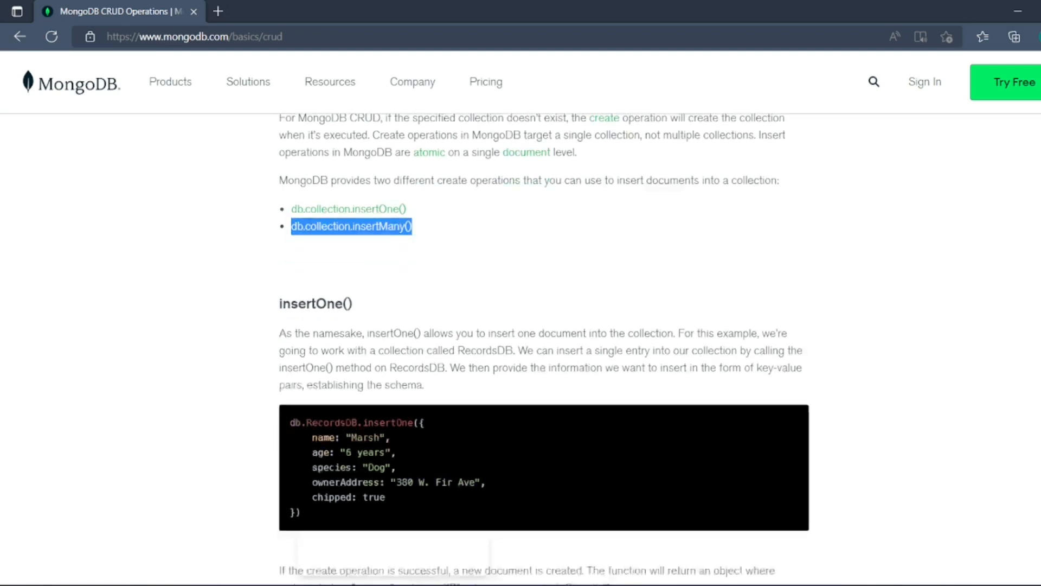
pyautogui.scroll(-3)
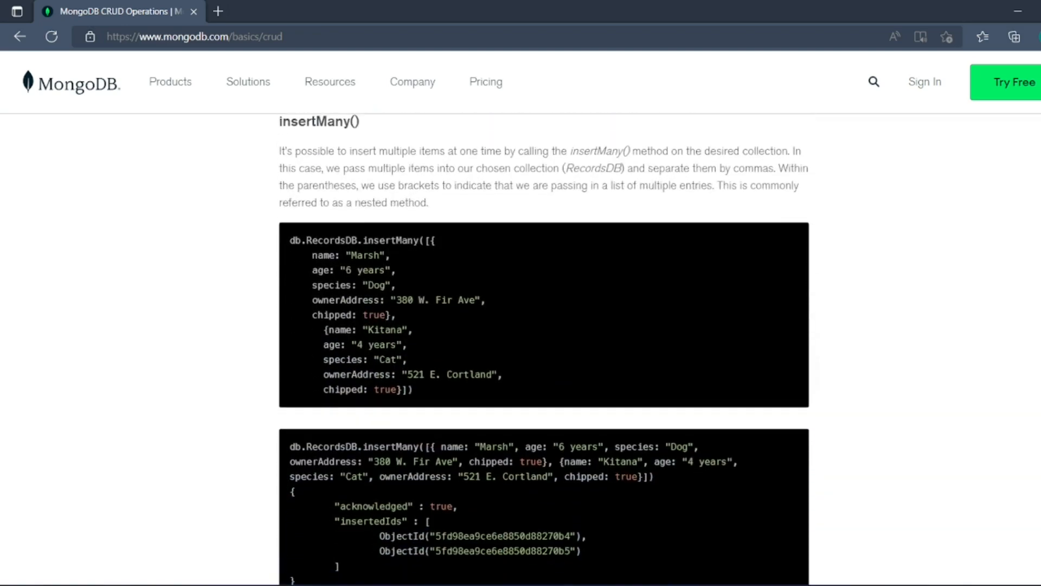
pyautogui.moveTo(426, 257)
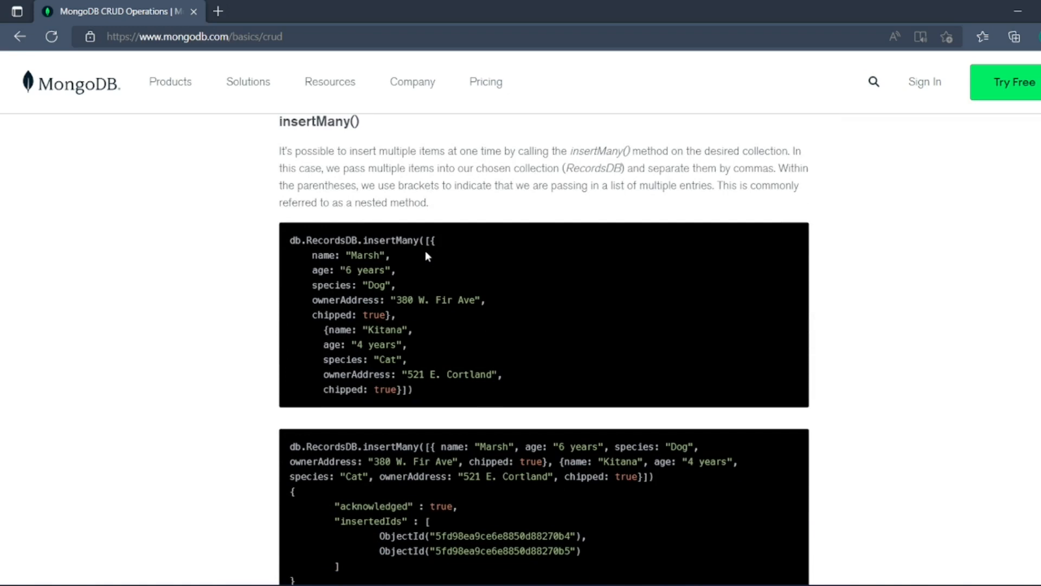
pyautogui.moveTo(450, 242)
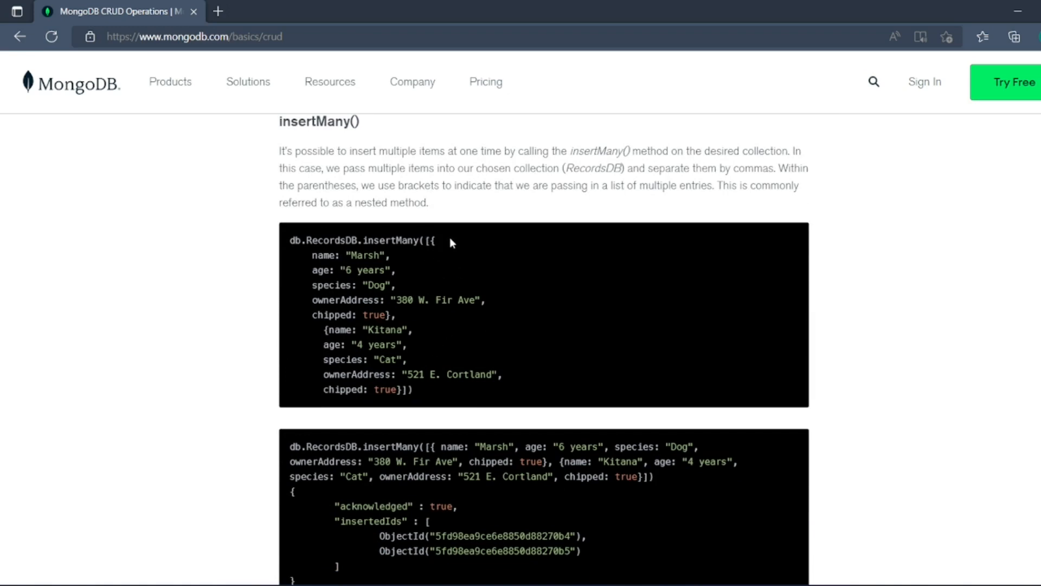
pyautogui.moveTo(425, 324)
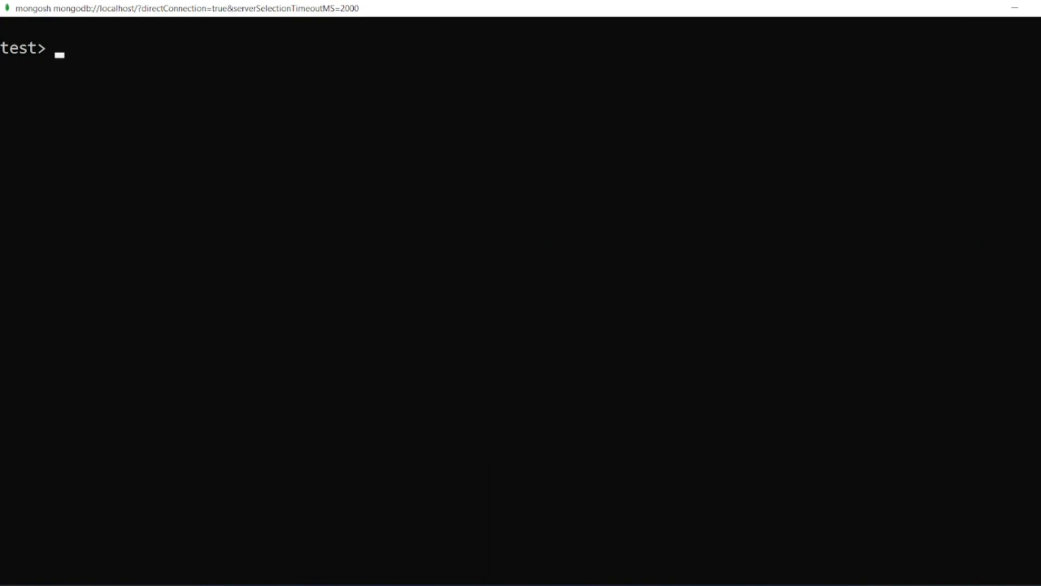
# - Run show dbs, then use createDoc to switch to the new database
pyautogui.write('show db')
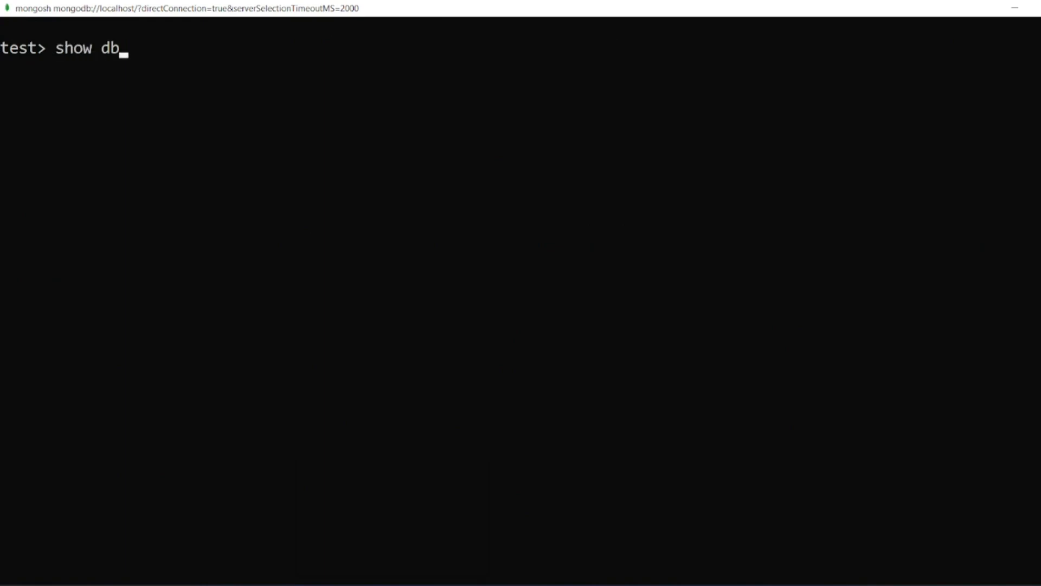
pyautogui.press('Return')
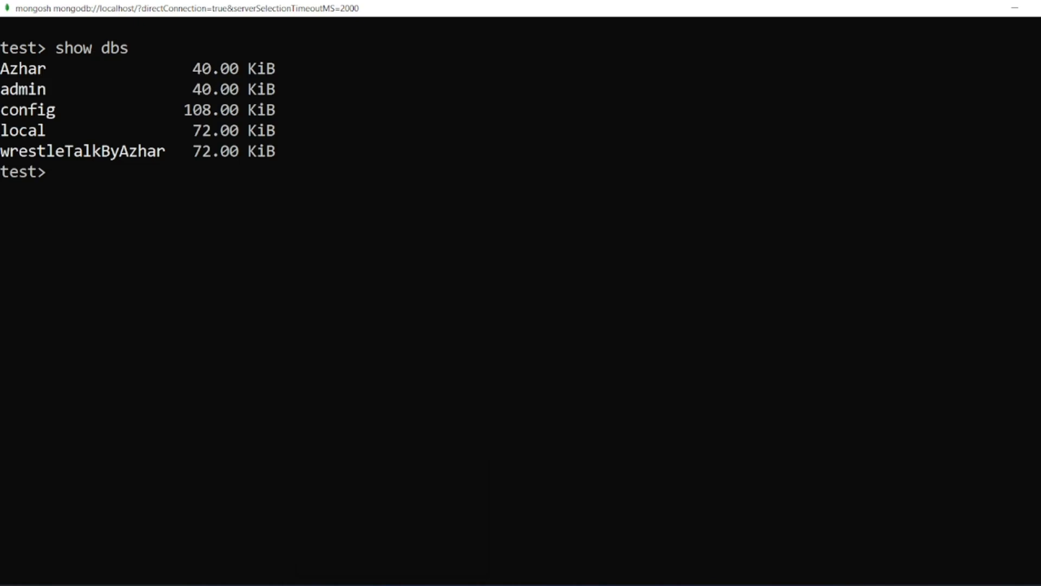
pyautogui.write('use')
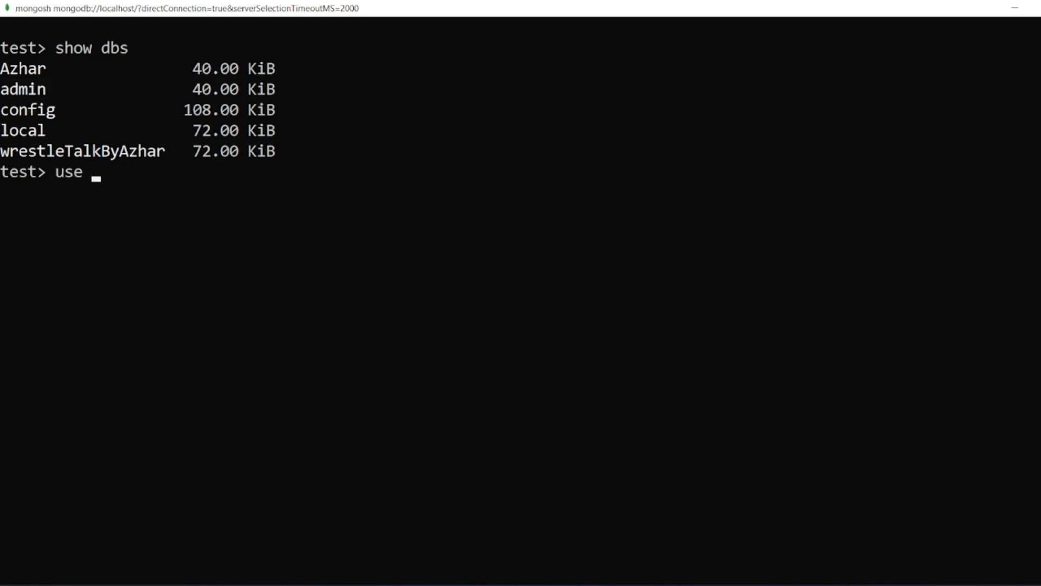
pyautogui.write('creat')
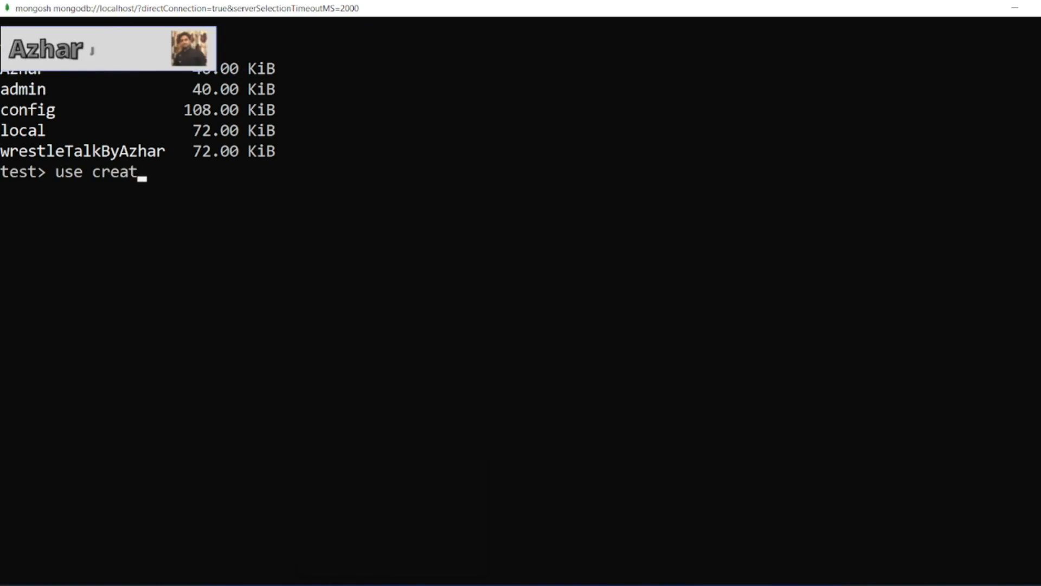
pyautogui.write('eDoc')
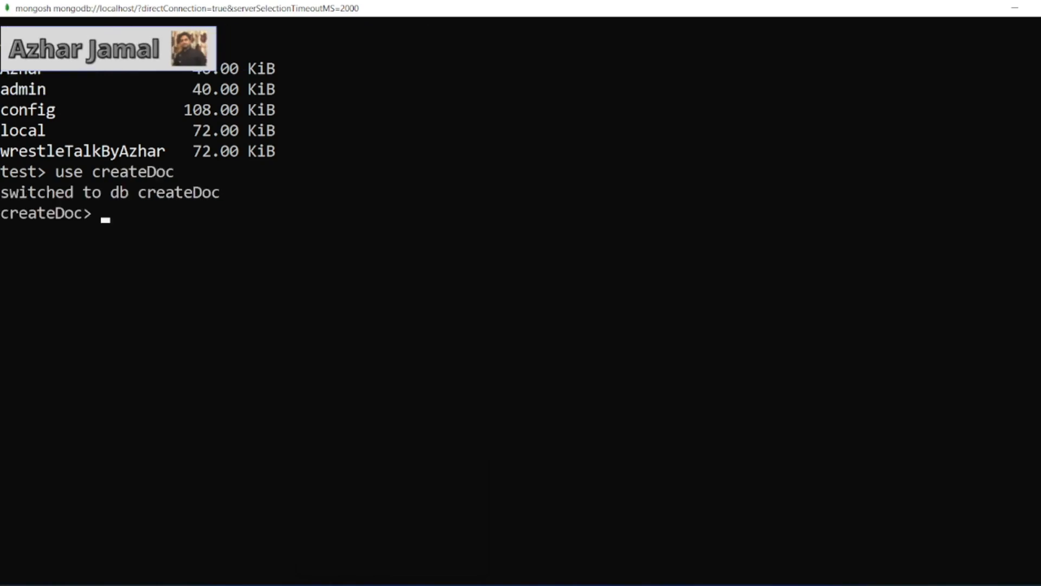
pyautogui.moveTo(696, 462)
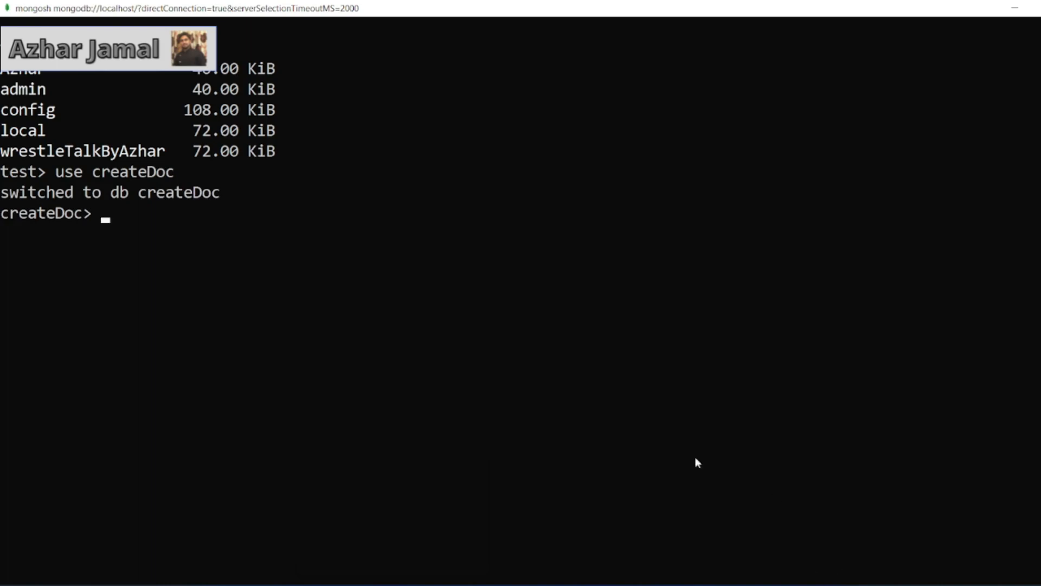
pyautogui.doubleClick(133, 171)
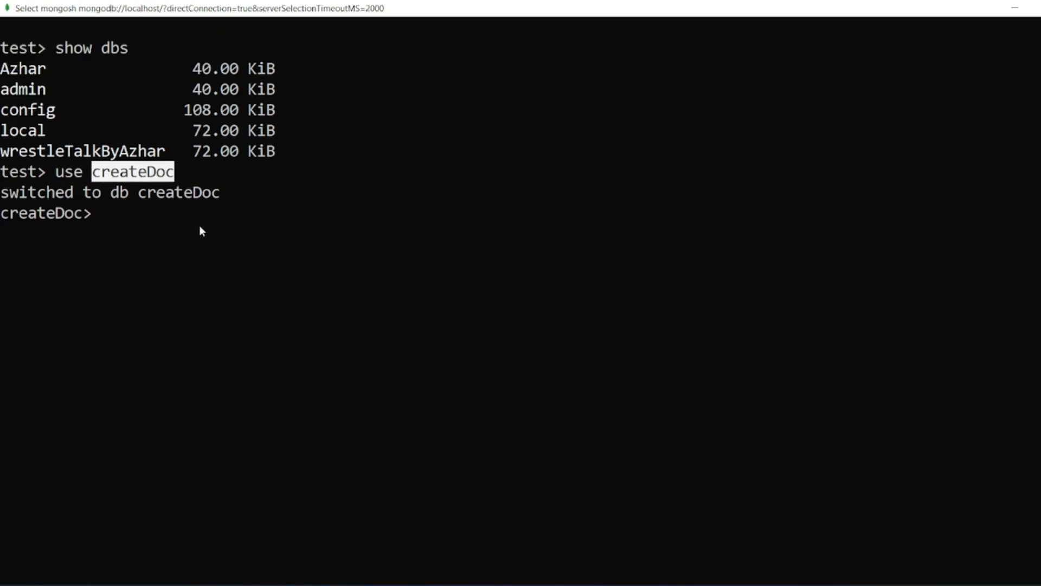
# - Run db.createCol.insertOne({name:"A", age:20, isStudent:true})
pyautogui.write('db.c')
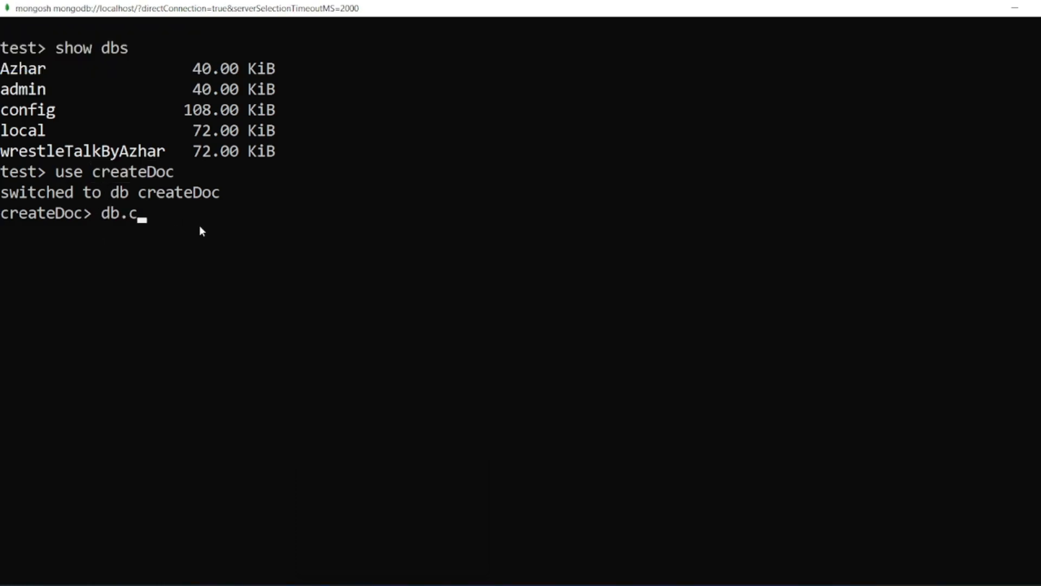
pyautogui.write('reateCol')
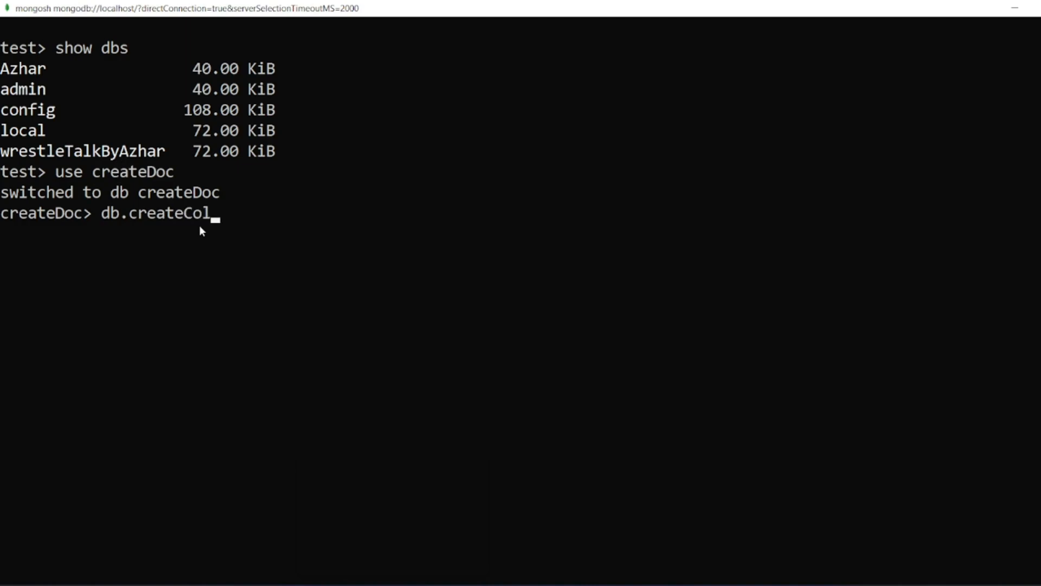
pyautogui.write('.ins')
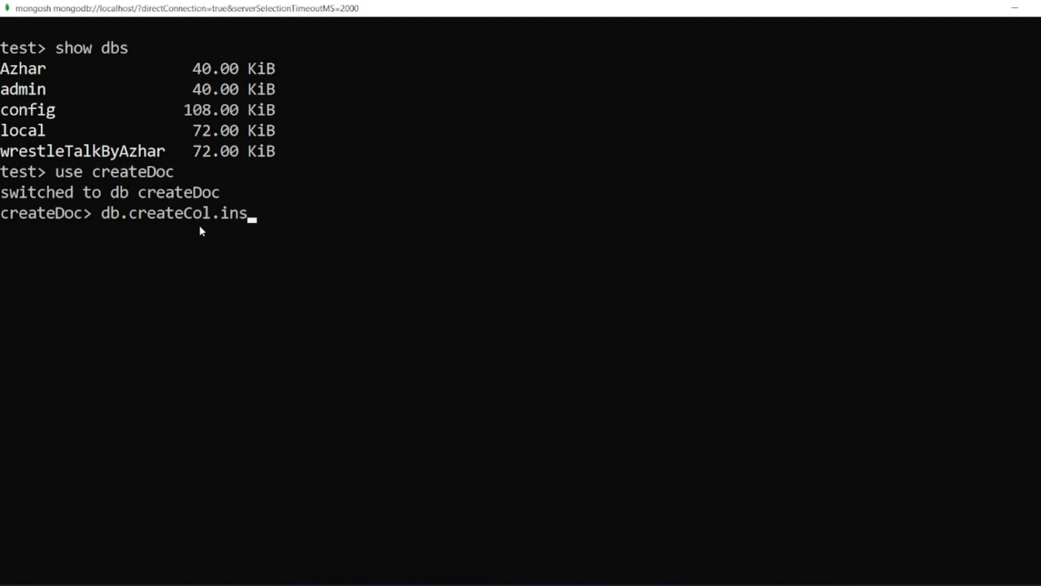
pyautogui.write('ert')
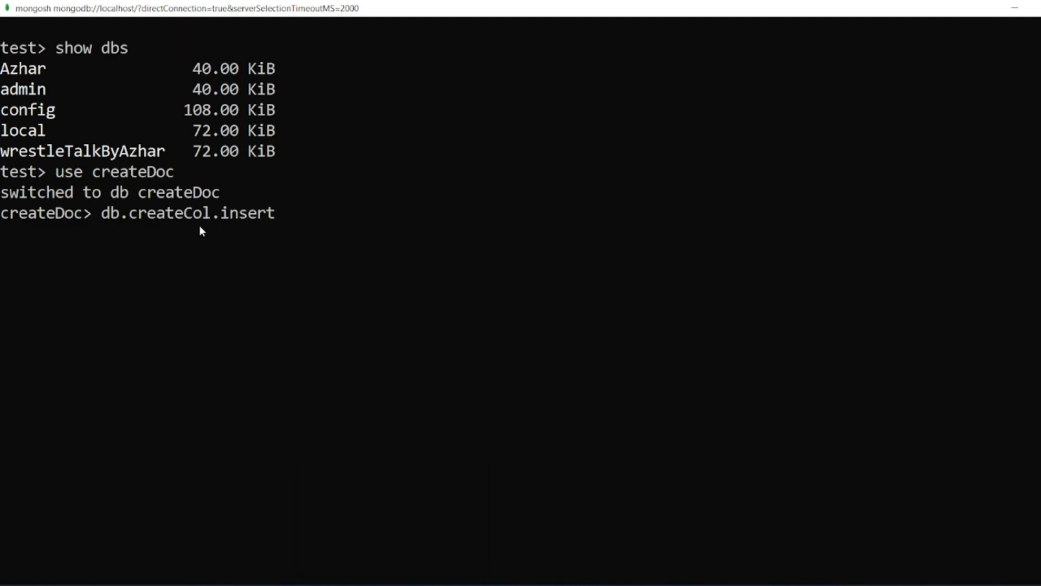
pyautogui.write('One')
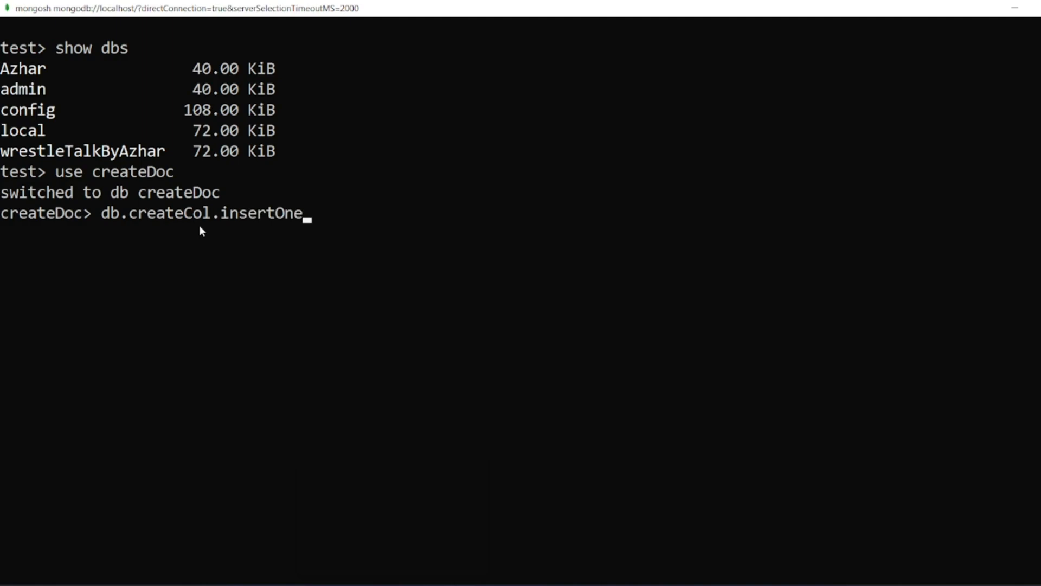
pyautogui.write('()')
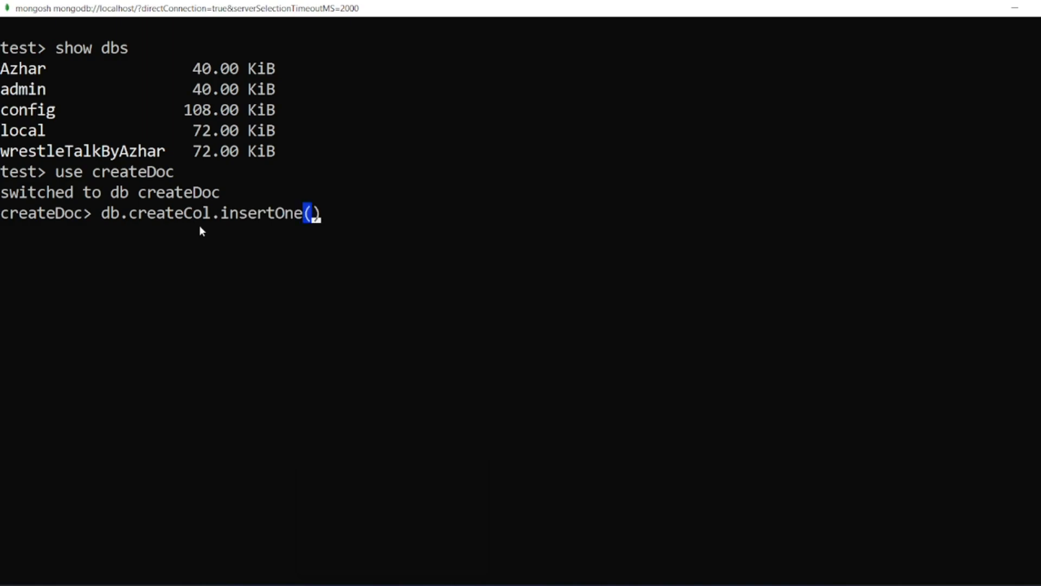
pyautogui.write('{')
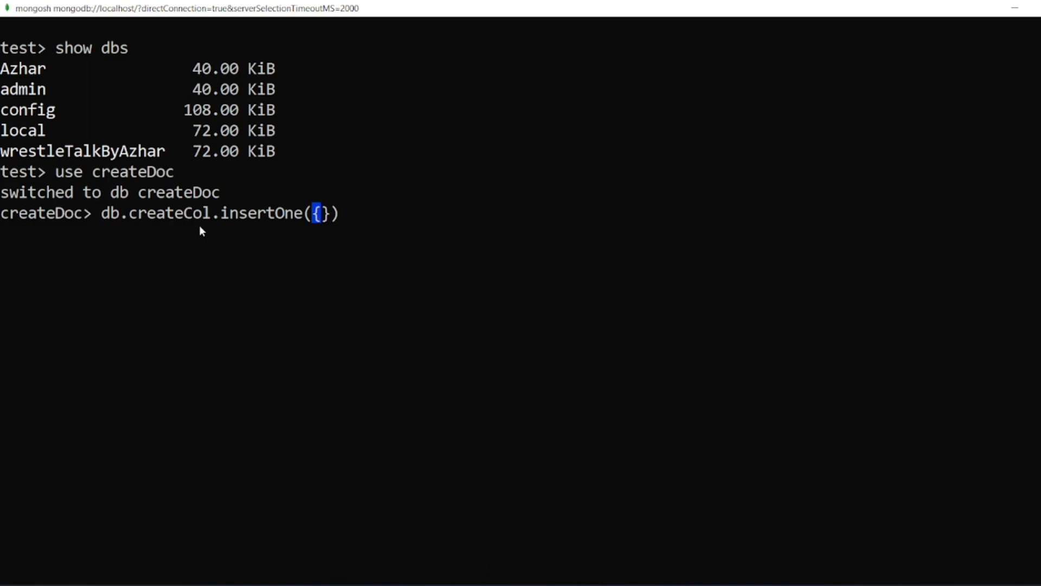
pyautogui.write('n')
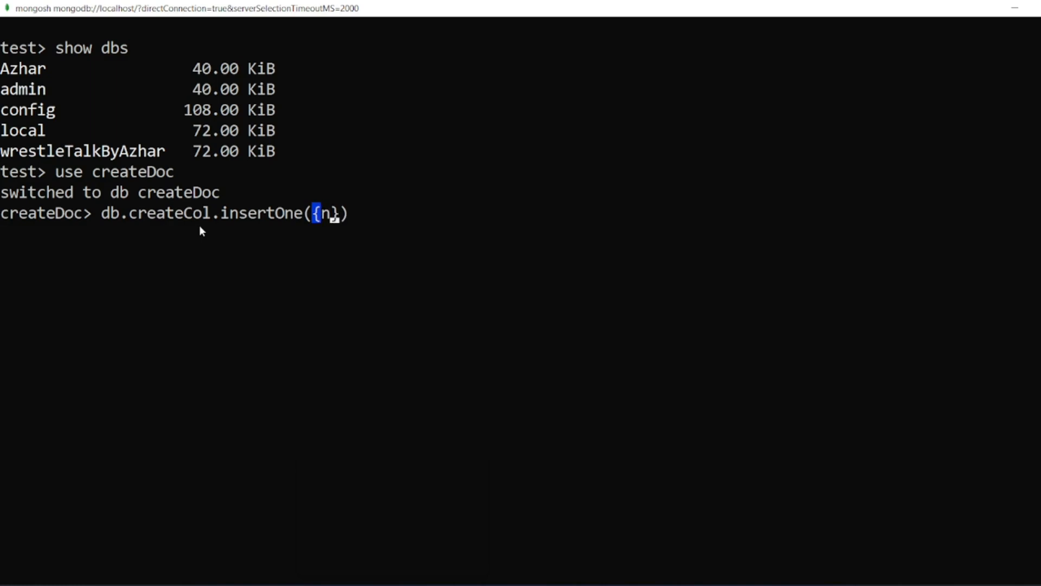
pyautogui.write('ame:A')
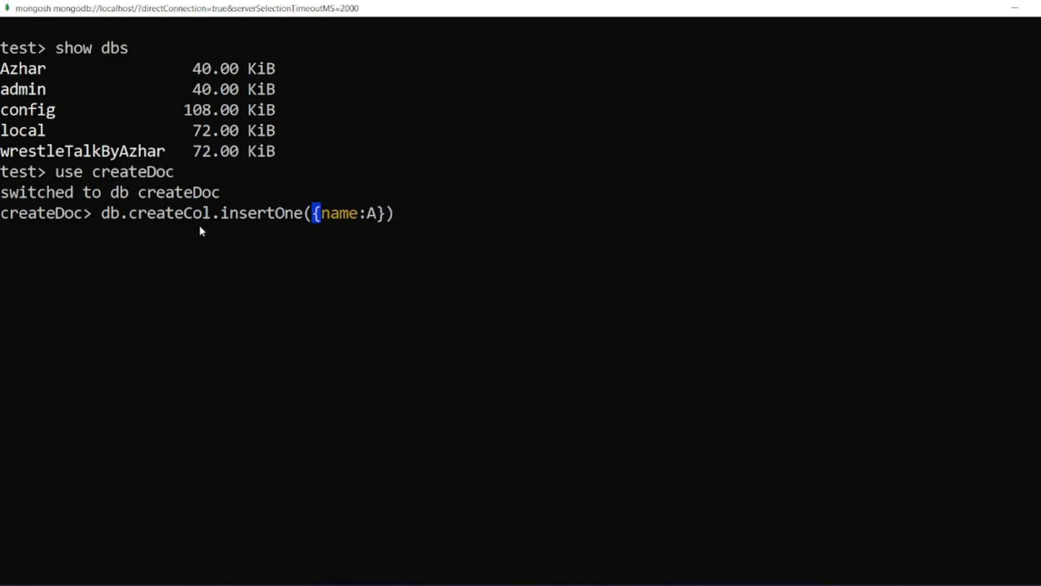
pyautogui.write('"A",AGE')
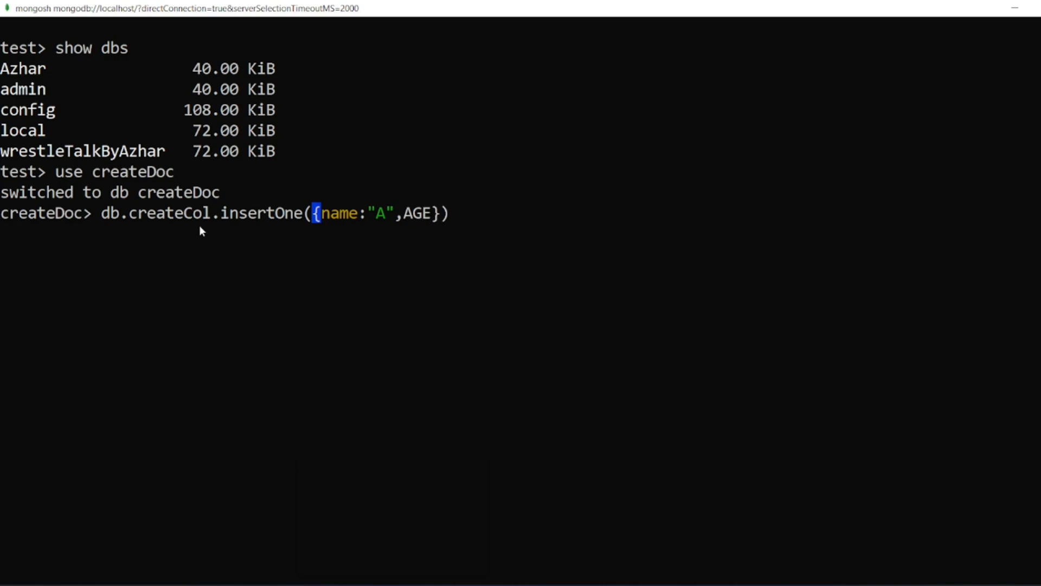
pyautogui.write('age:')
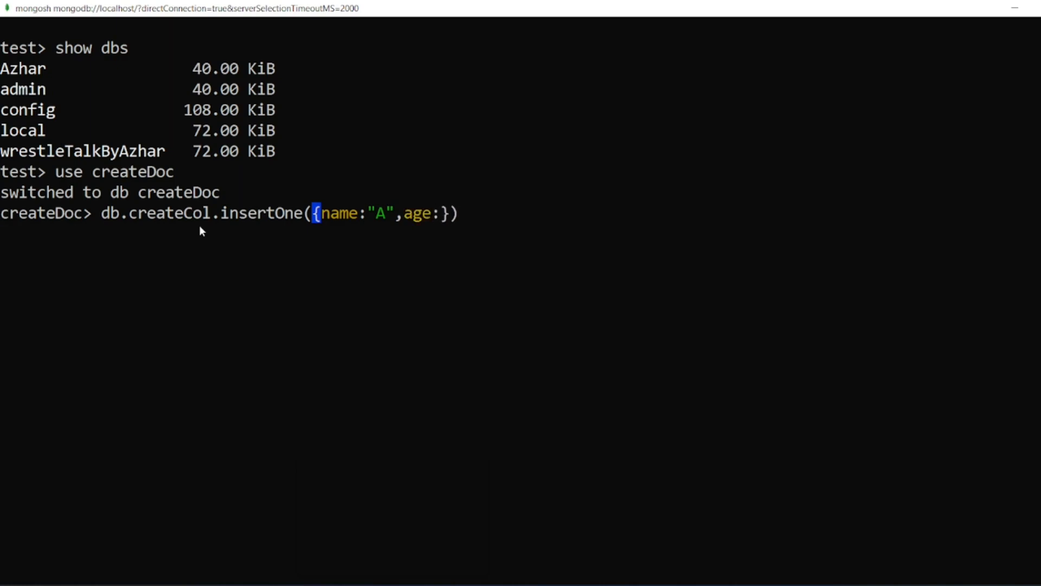
pyautogui.write('20,')
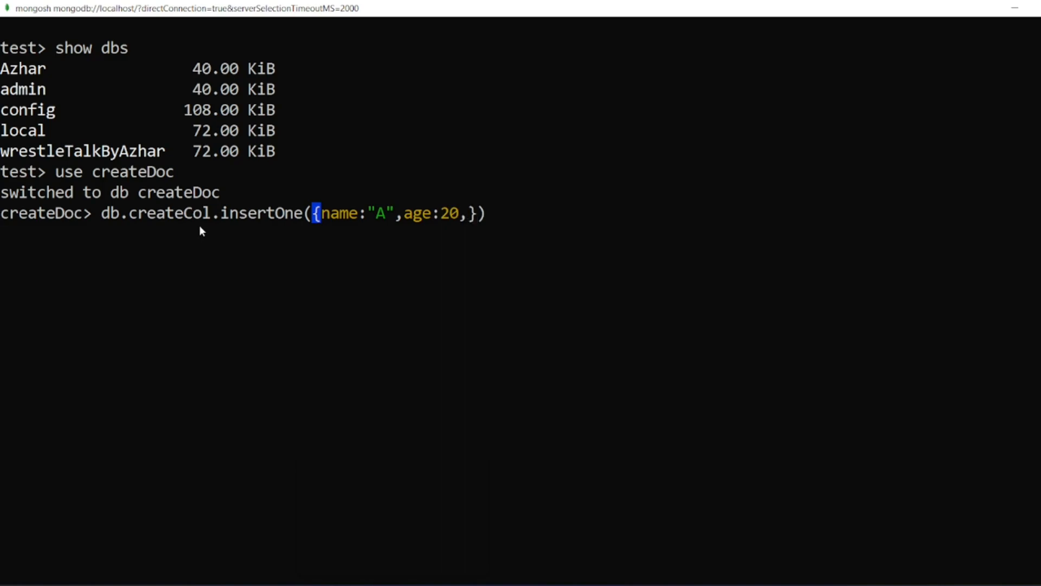
pyautogui.write('isStudent')
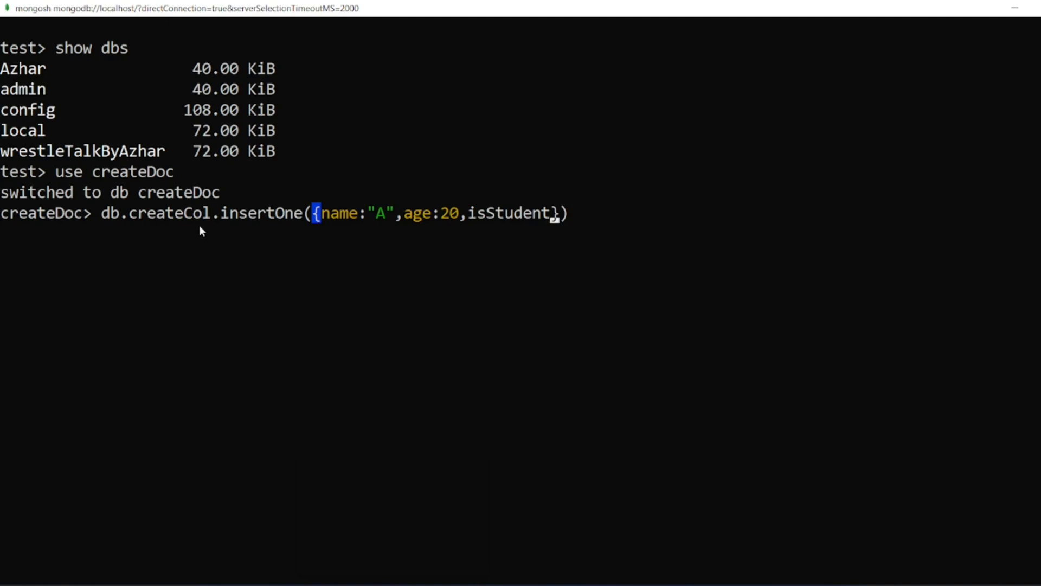
pyautogui.write(':true')
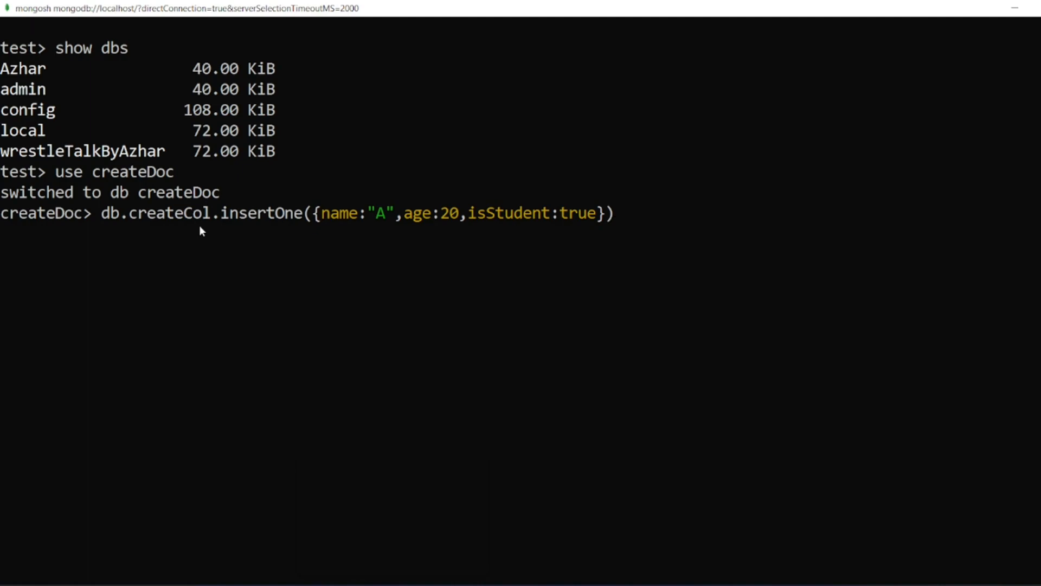
pyautogui.press('Return')
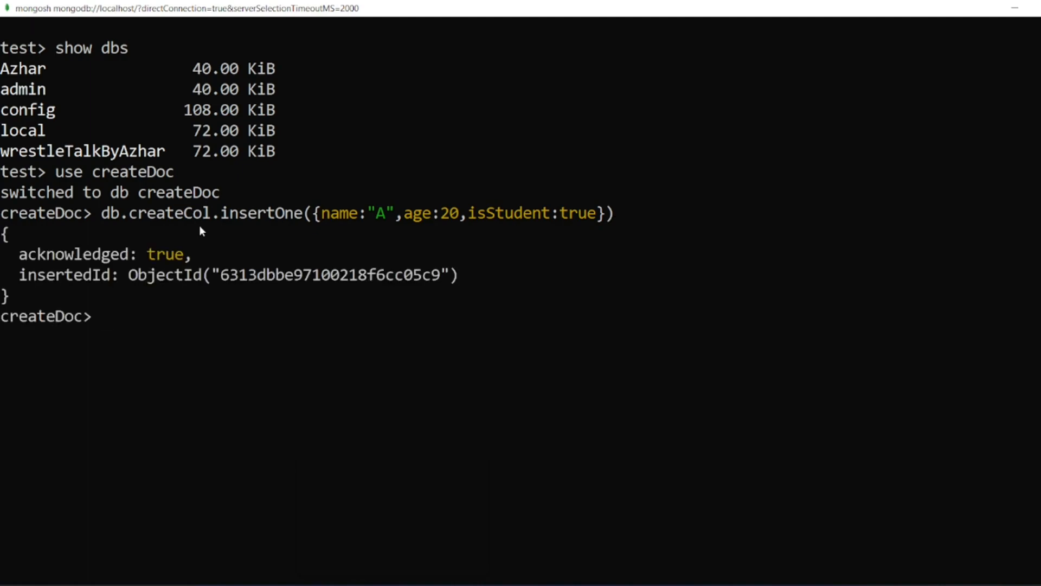
# - Begin typing another db.createCol command
pyautogui.write('db')
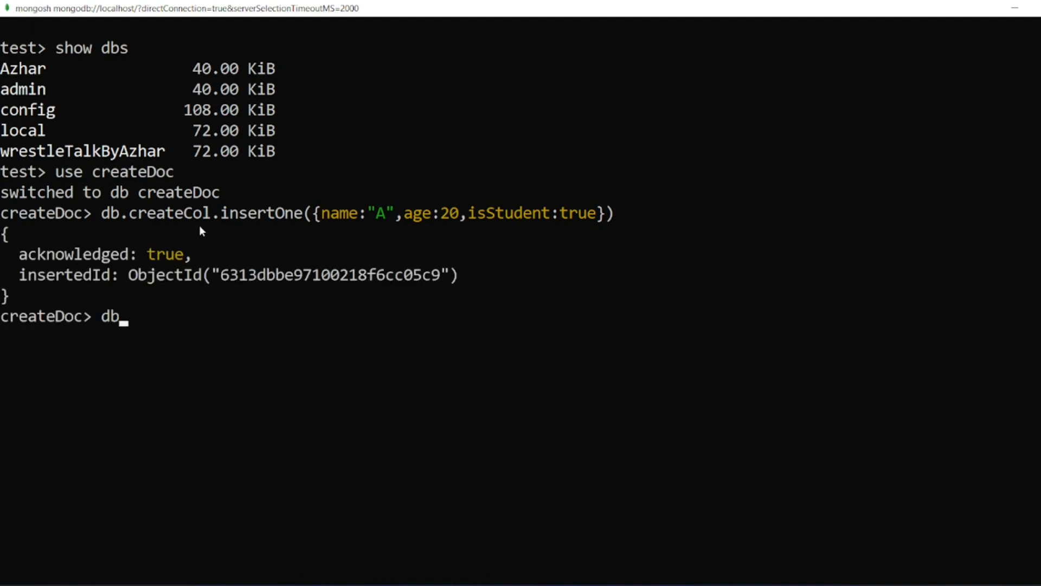
pyautogui.write('.c')
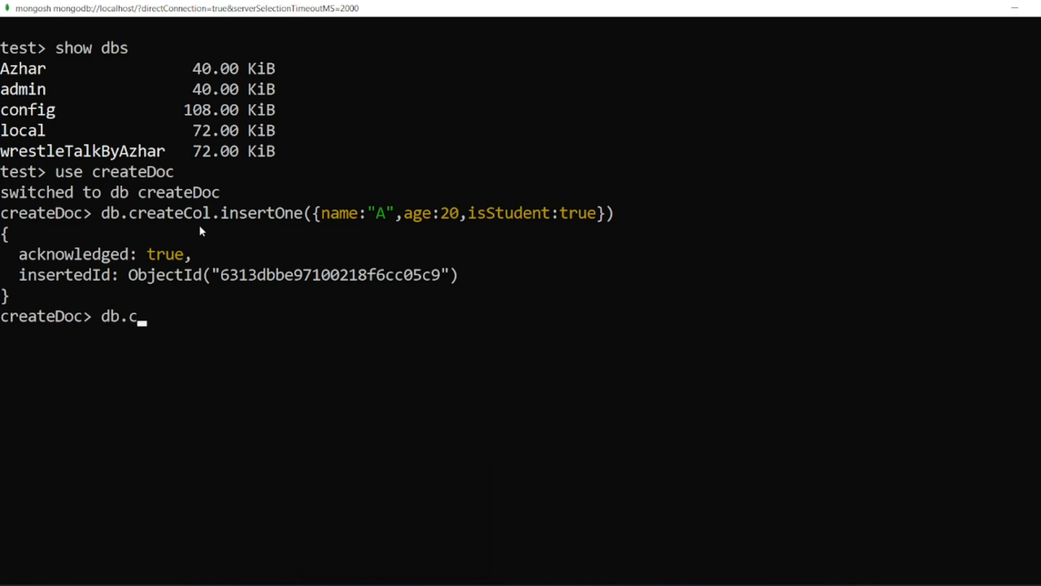
pyautogui.write('reateC')
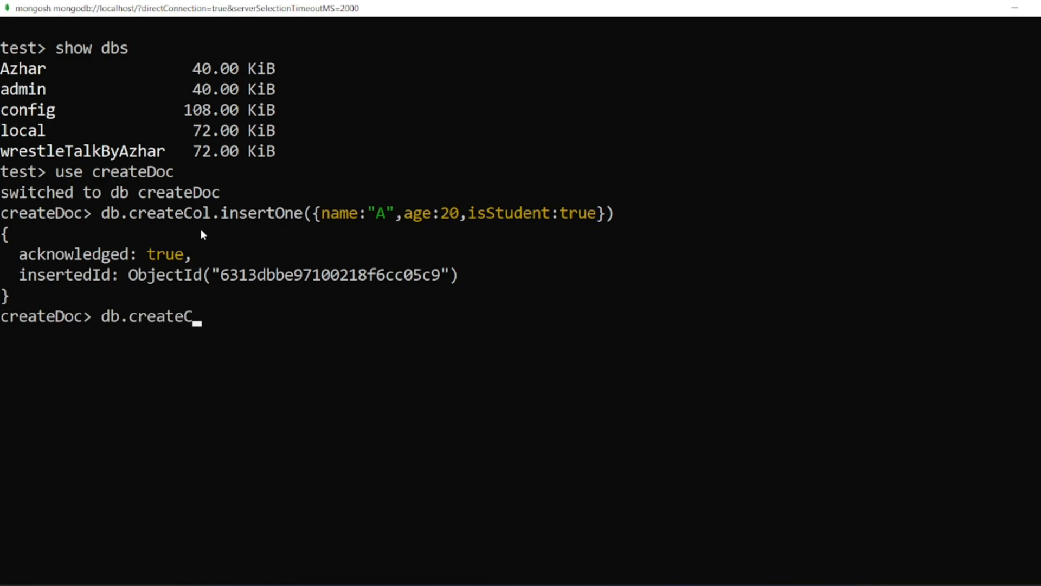
# - Run db.createCol.find() to show the single A document
pyautogui.write('ol.')
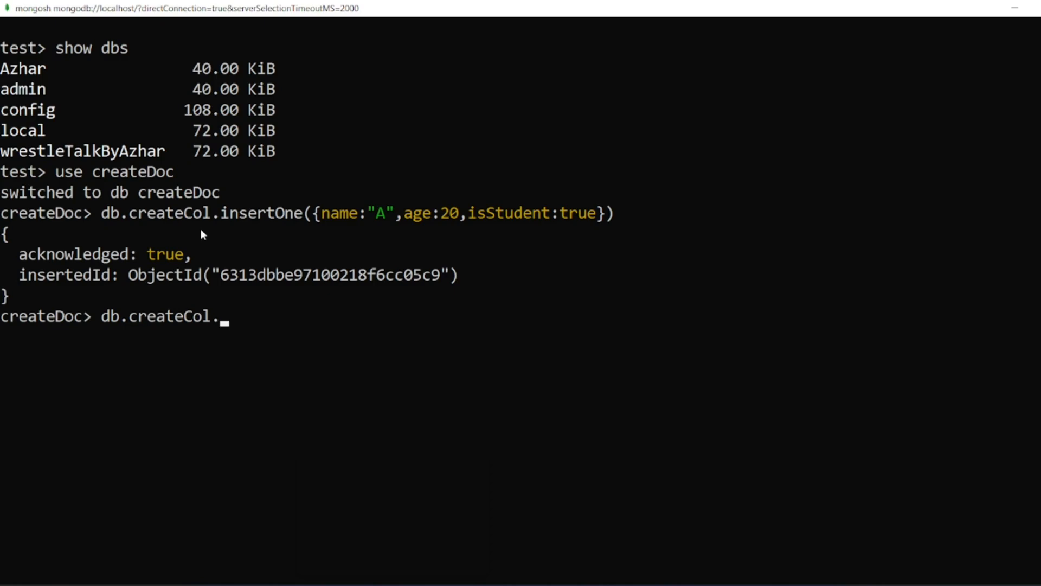
pyautogui.write('find')
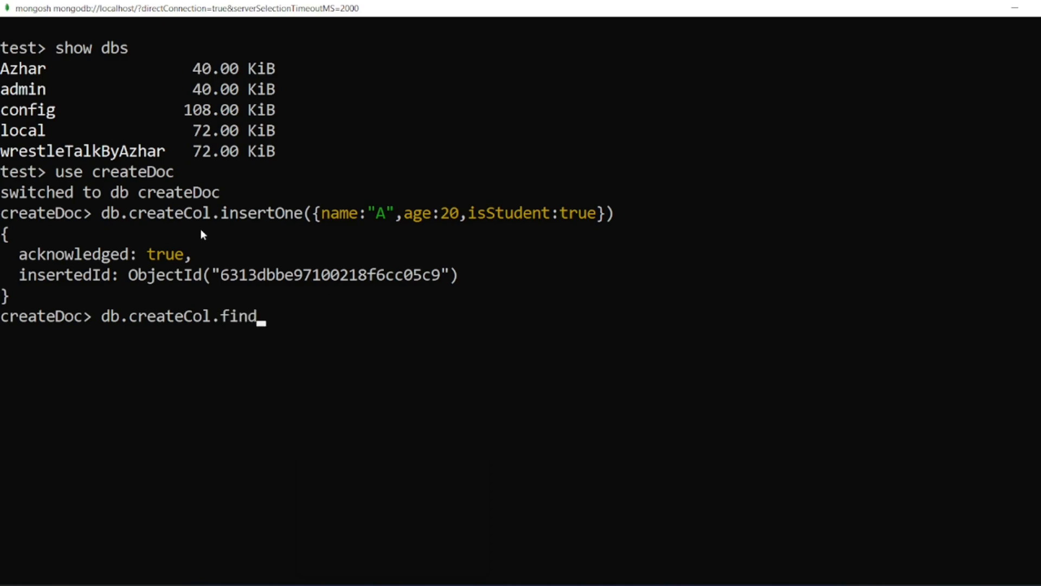
pyautogui.press('Return')
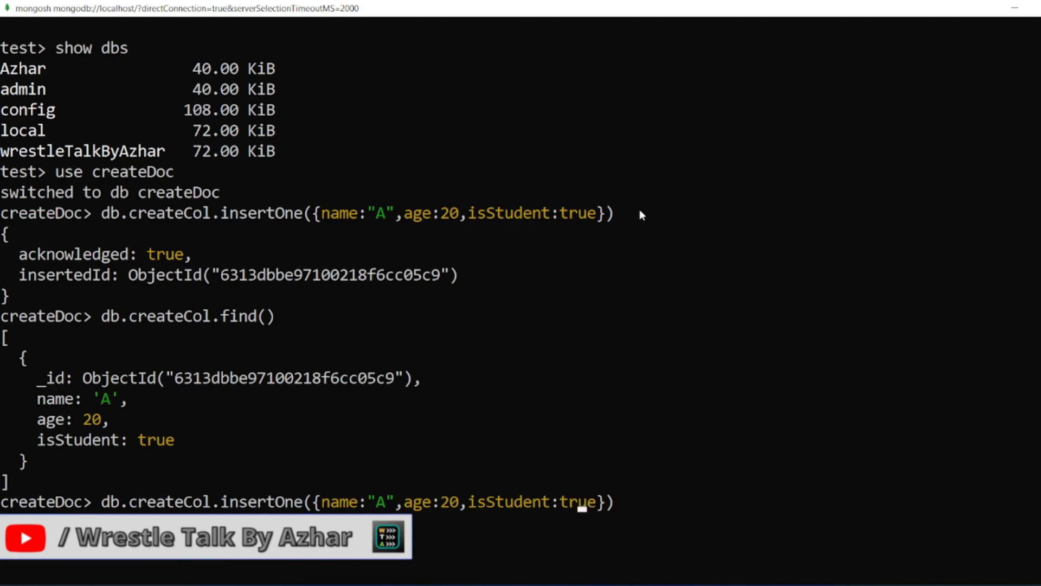
pyautogui.moveTo(306, 507)
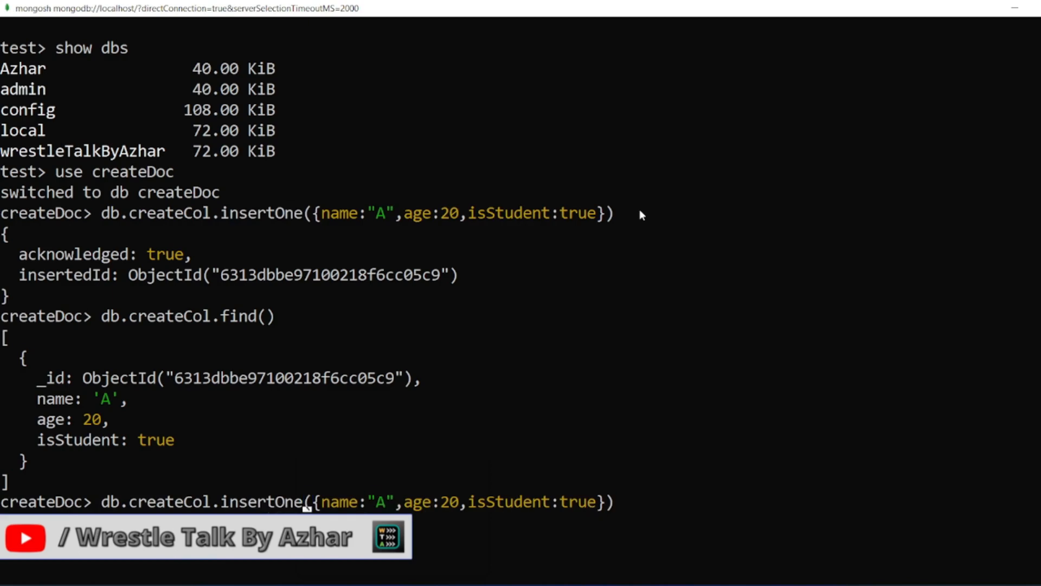
# - Turn the recalled insert into insertMany([{A document}, {}]) without running it
pyautogui.write('M')
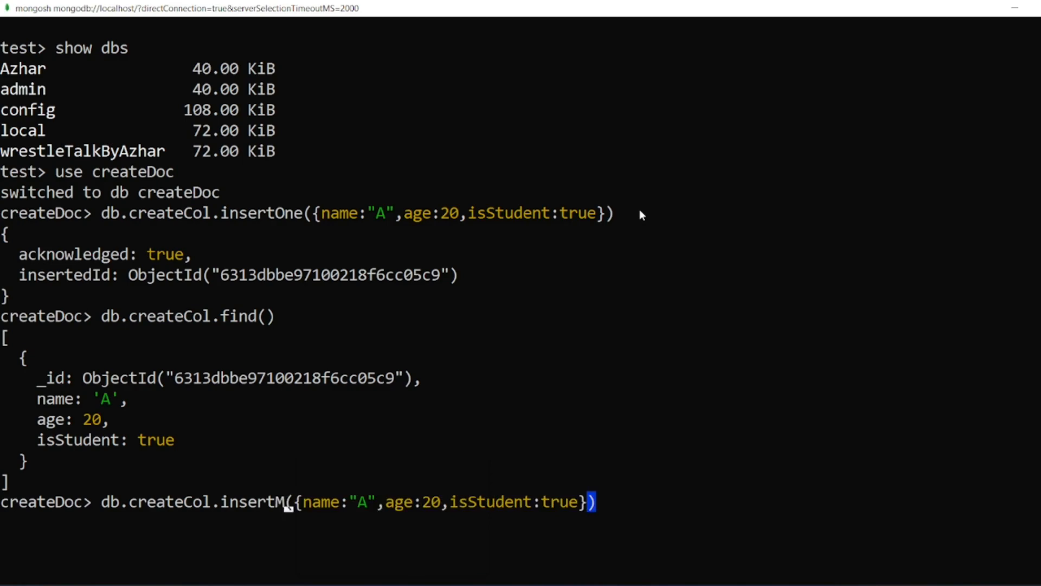
pyautogui.write('any')
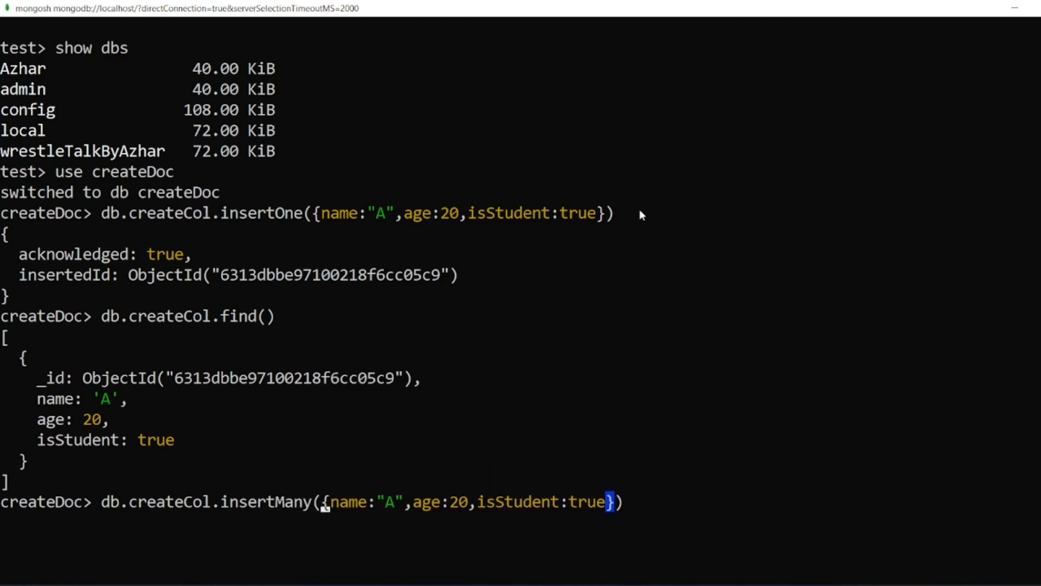
pyautogui.write('[')
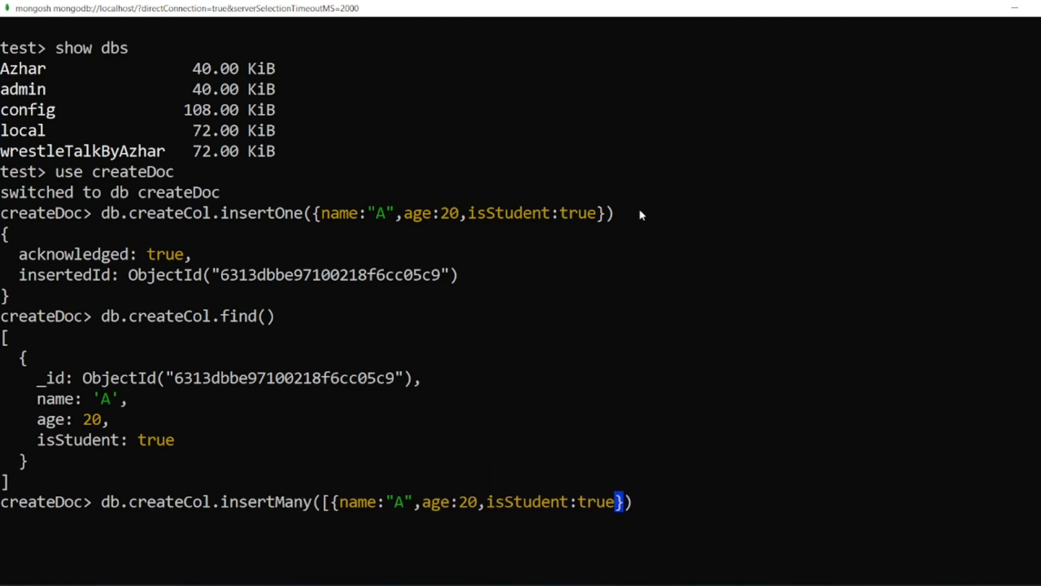
pyautogui.write(',')
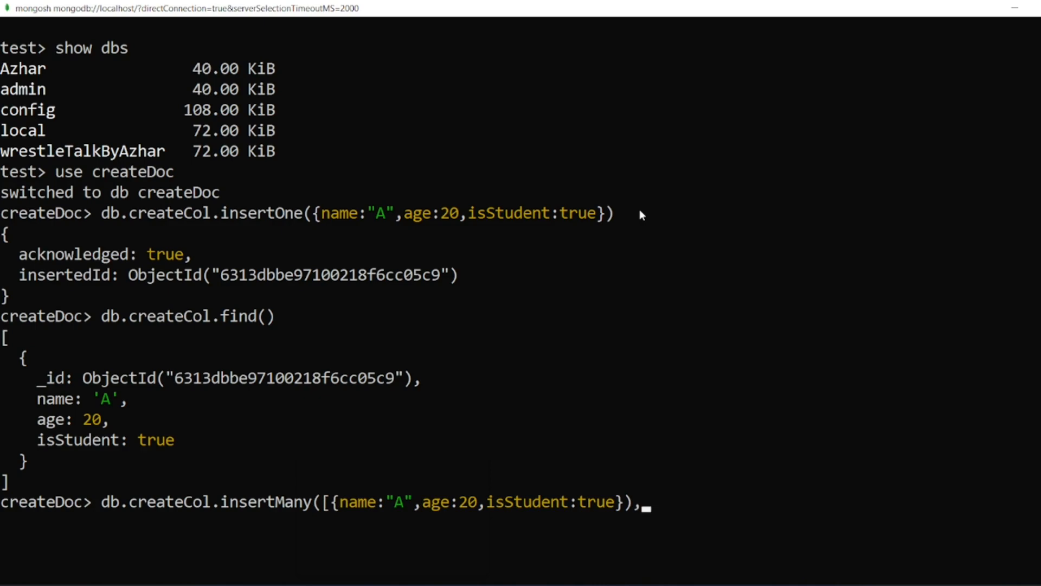
pyautogui.write('{}')
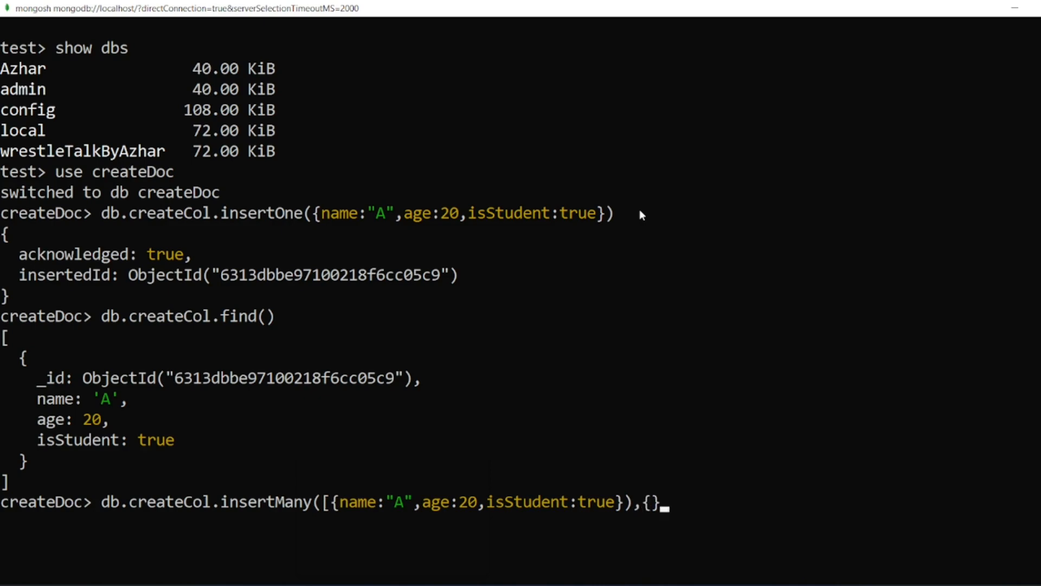
pyautogui.write(']')
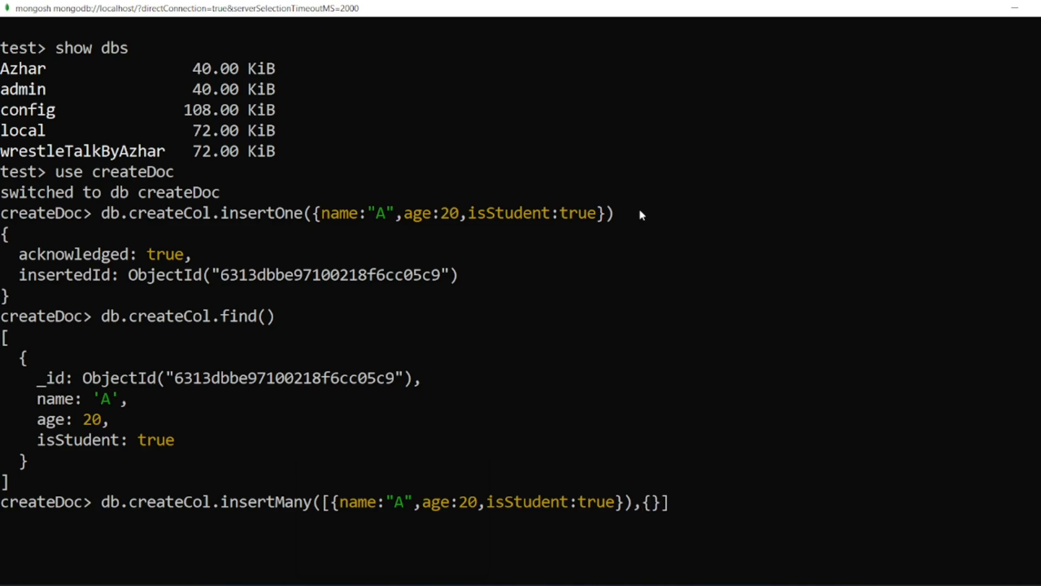
pyautogui.moveTo(664, 503)
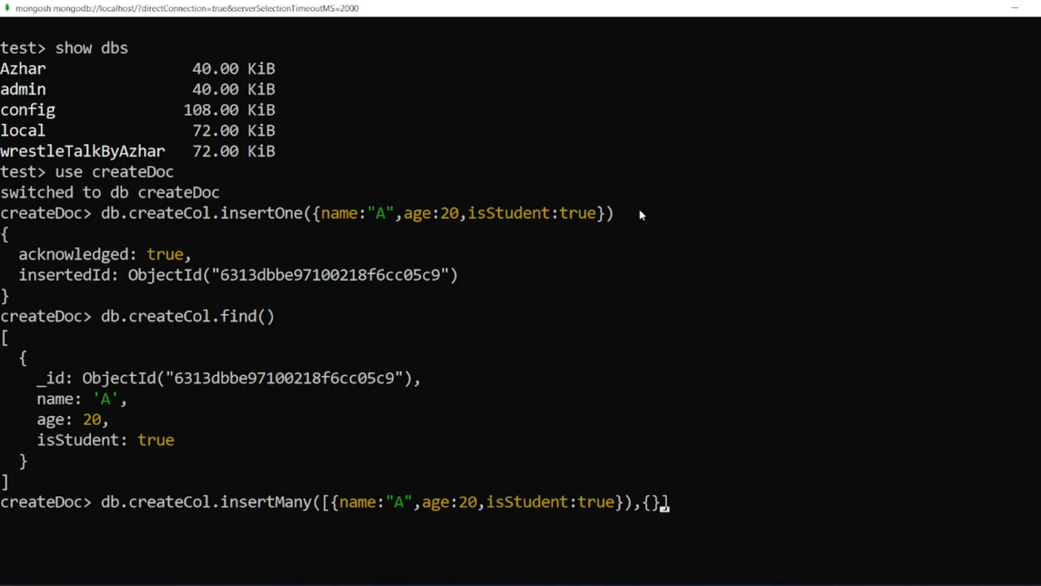
pyautogui.write(')')
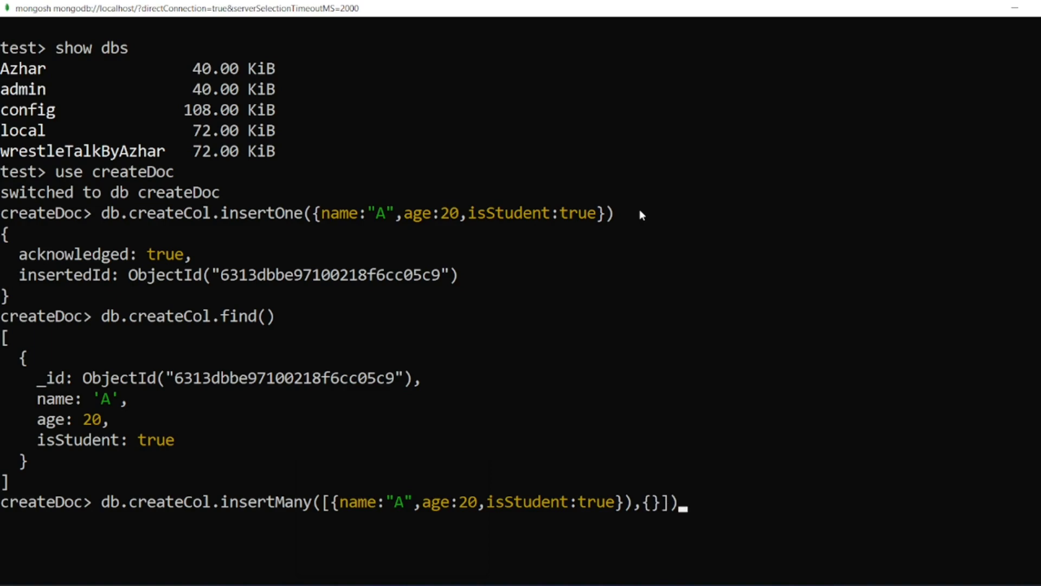
pyautogui.press('Left')
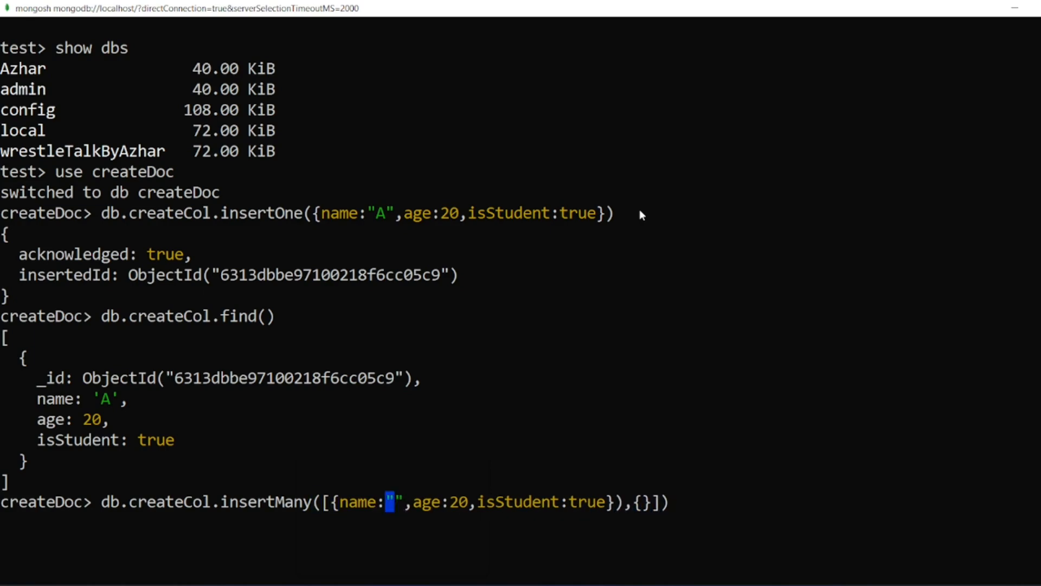
# - Edit the documents to name "B", age 30 and name "C", age 22, isStudent true
pyautogui.write('B')
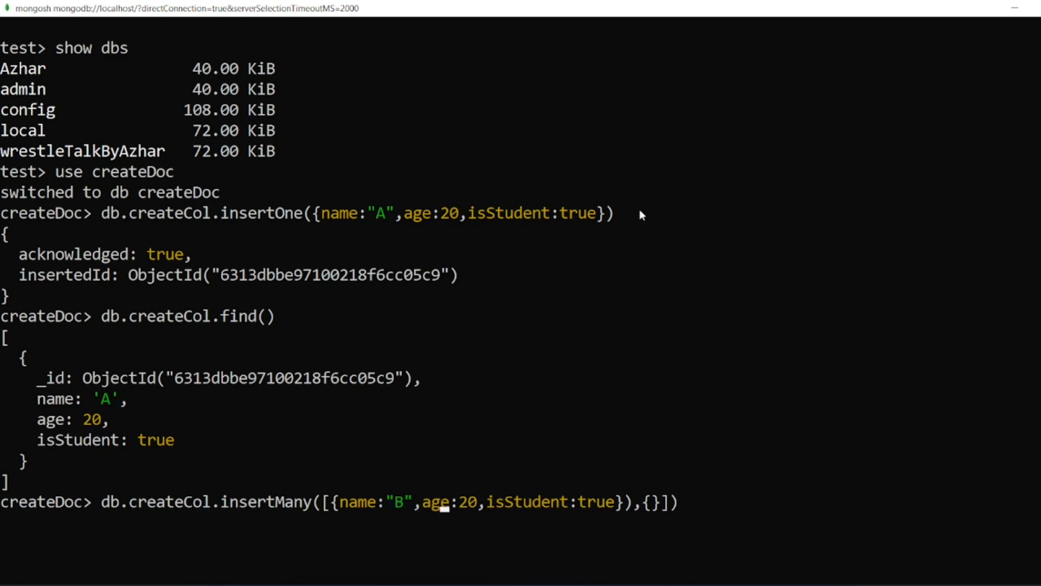
pyautogui.write('3')
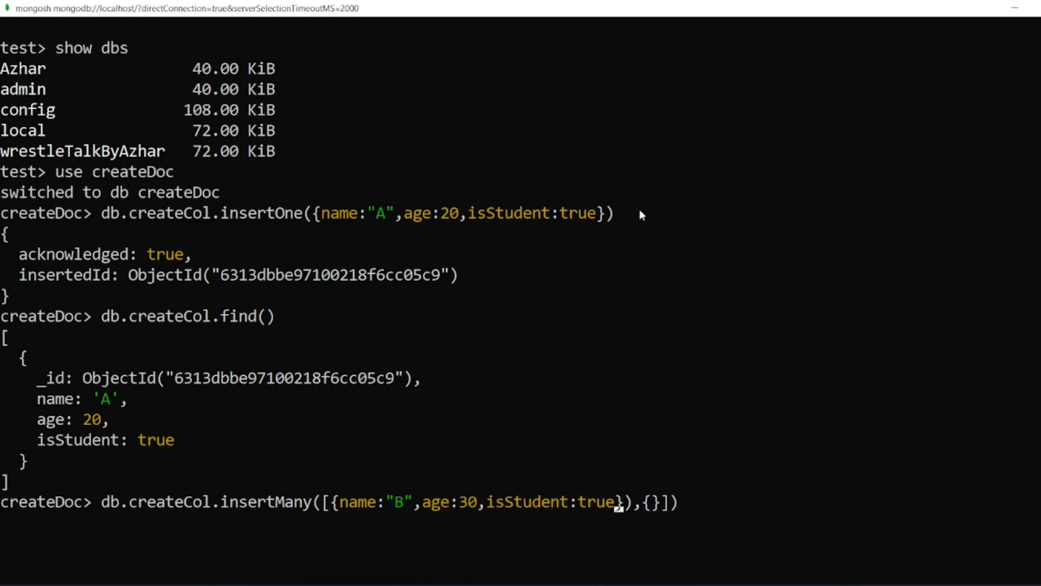
pyautogui.write('name')
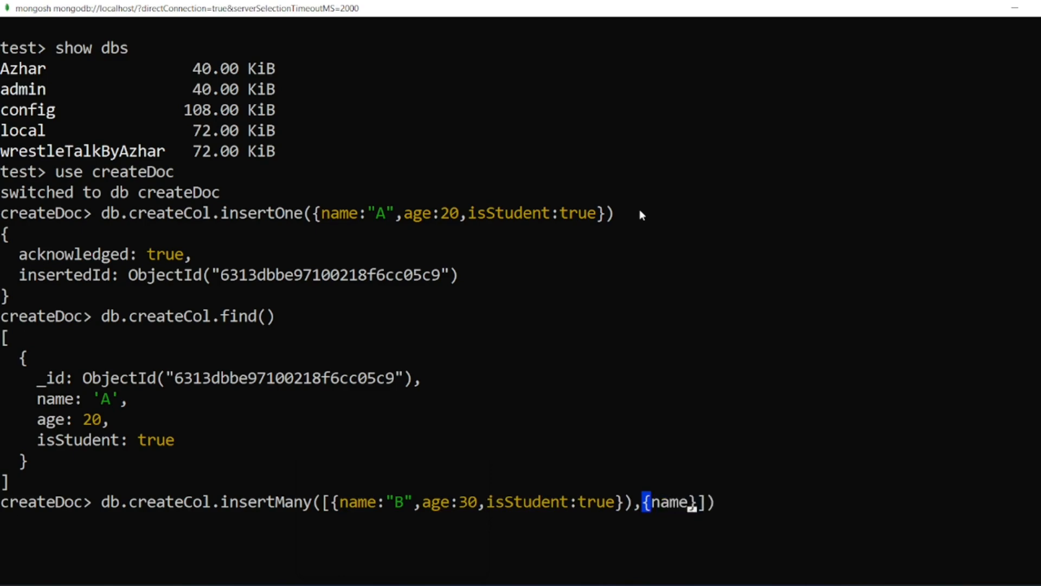
pyautogui.write(':""')
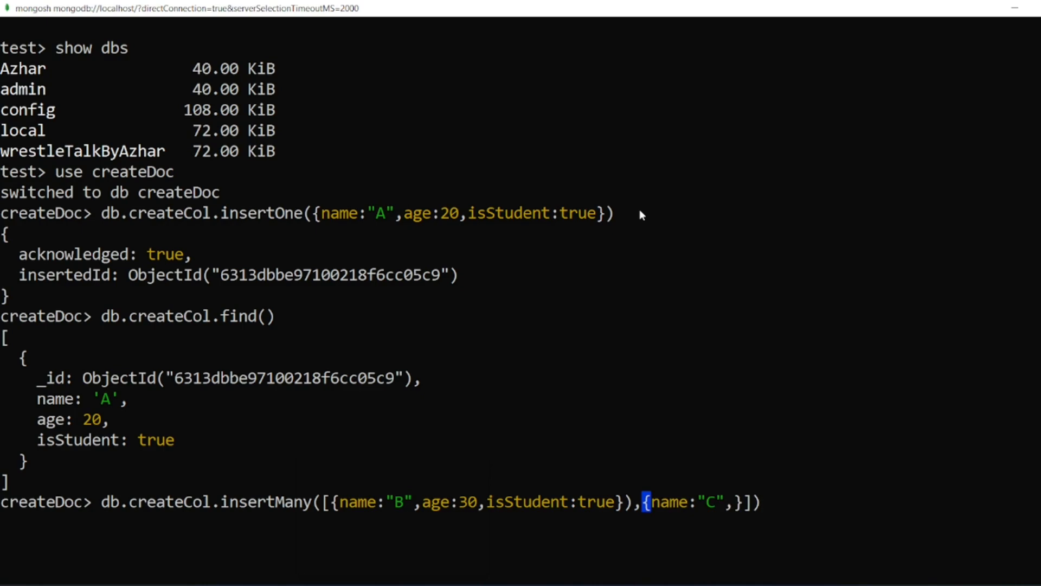
pyautogui.write('age:')
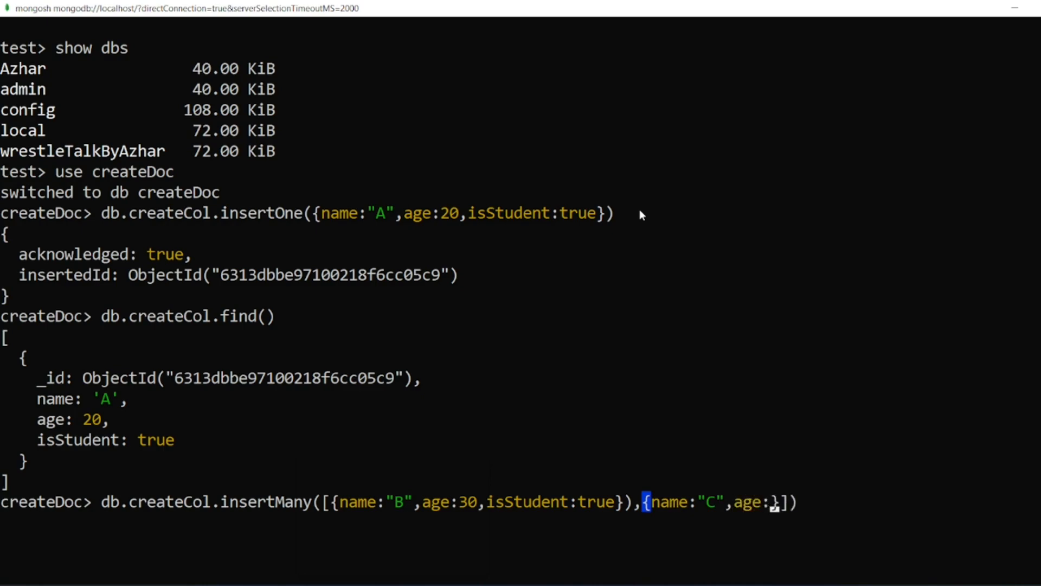
pyautogui.write('22,i')
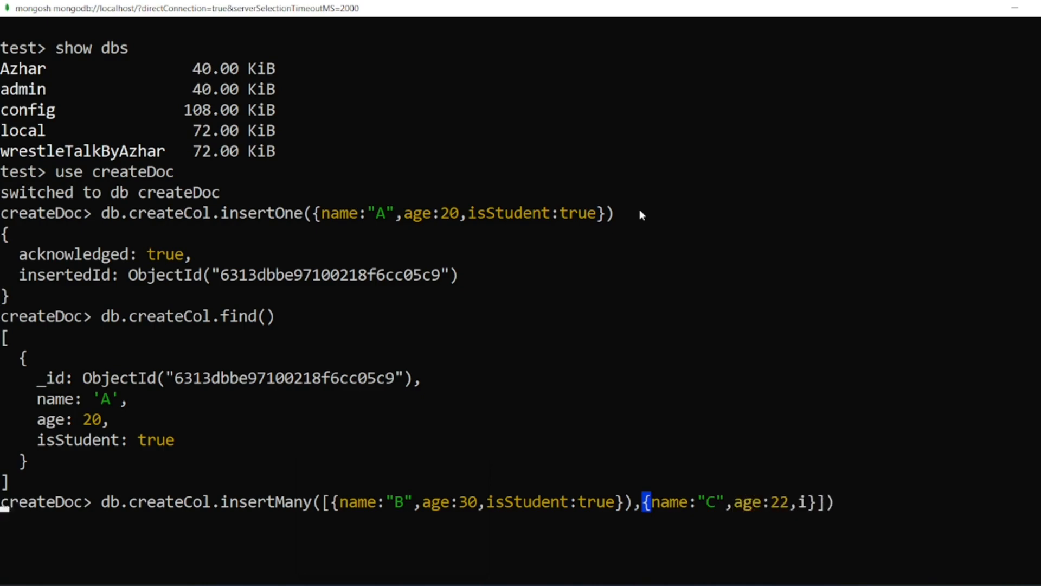
pyautogui.write('sSt')
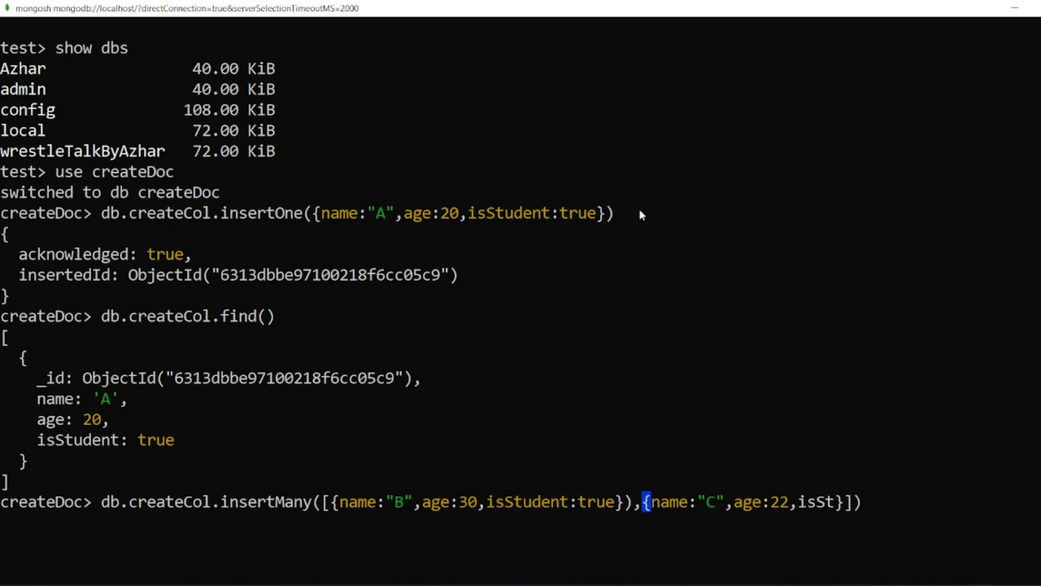
pyautogui.write('udent:')
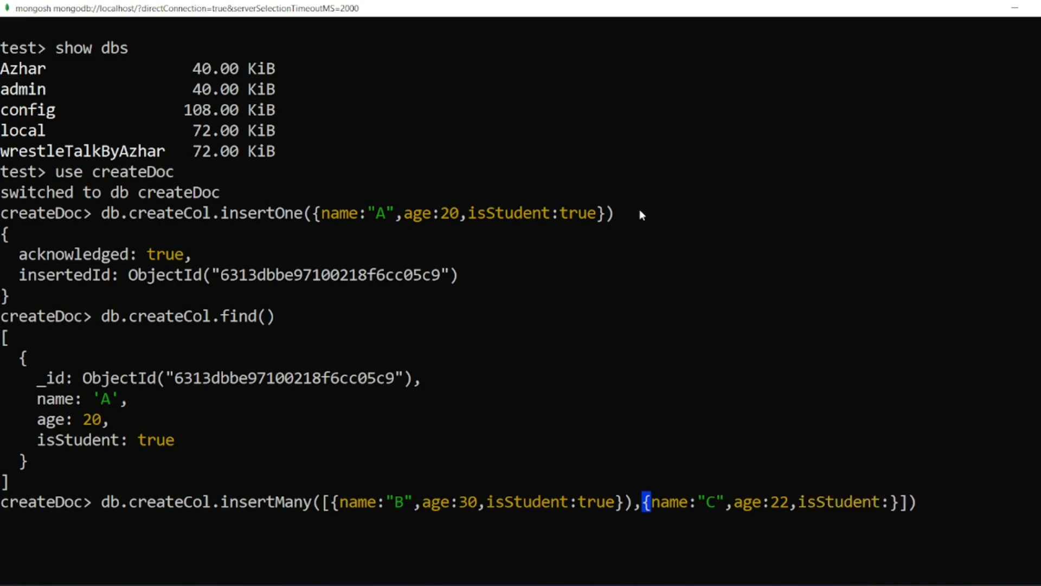
pyautogui.write('true')
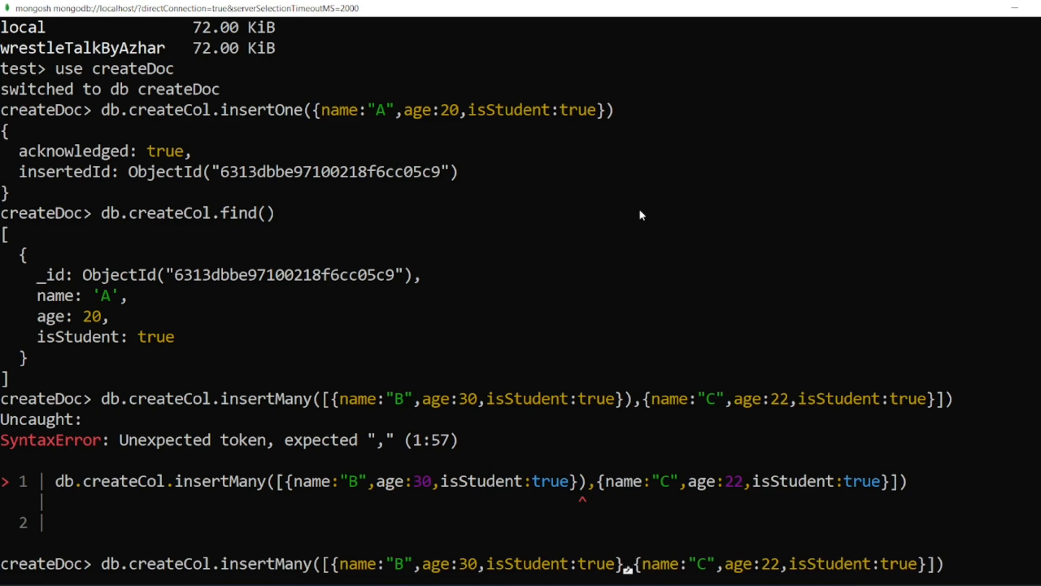
pyautogui.moveTo(991, 258)
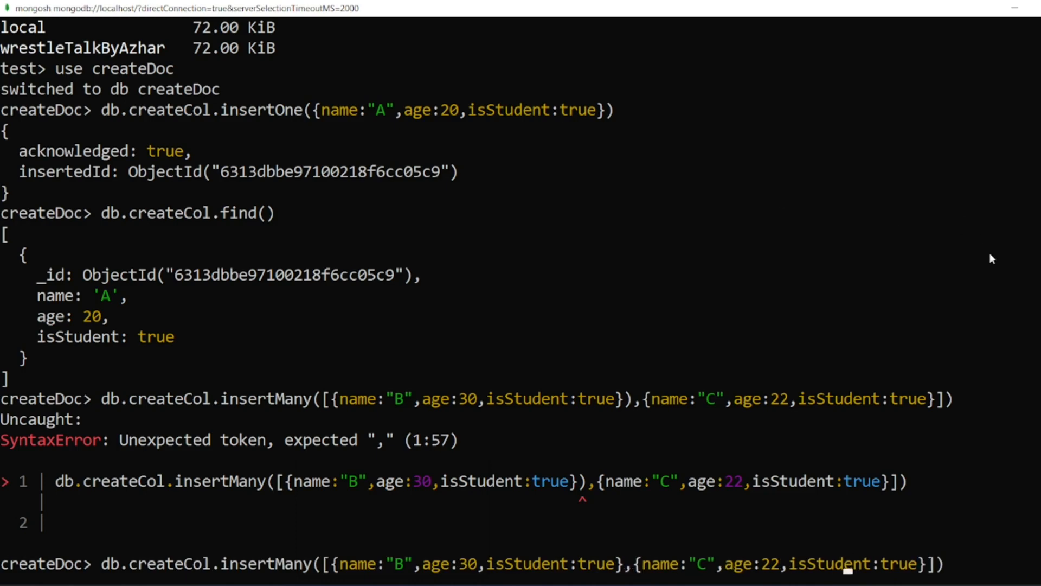
# - Rerun the corrected insertMany for B and C
pyautogui.press('Return')
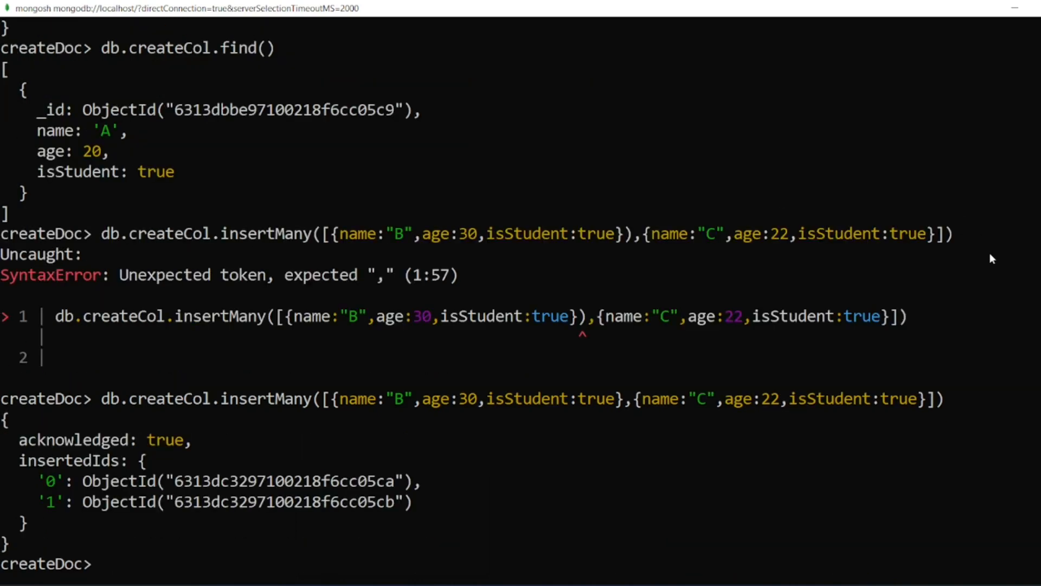
pyautogui.moveTo(195, 558)
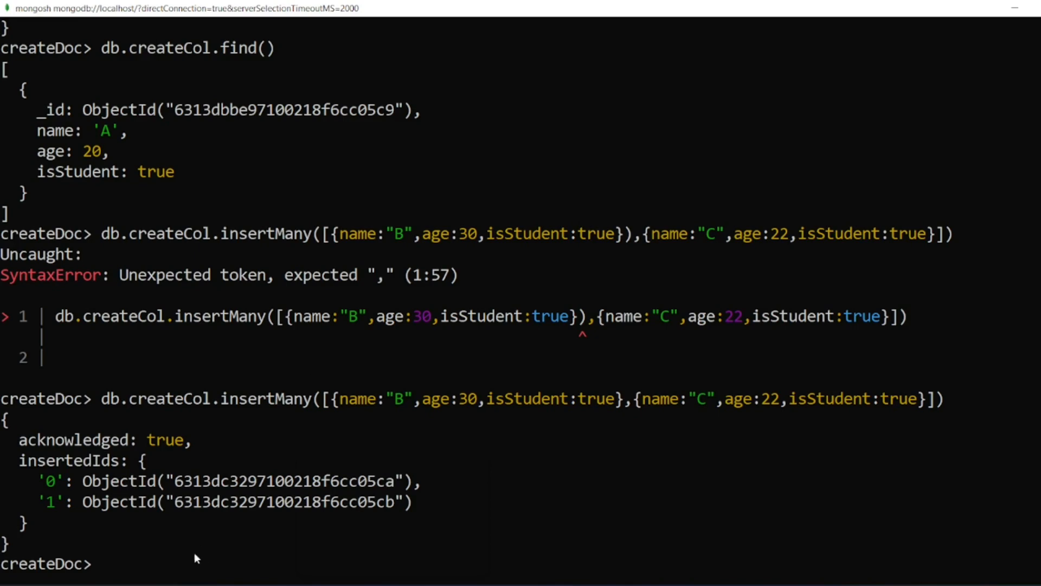
pyautogui.moveTo(205, 521)
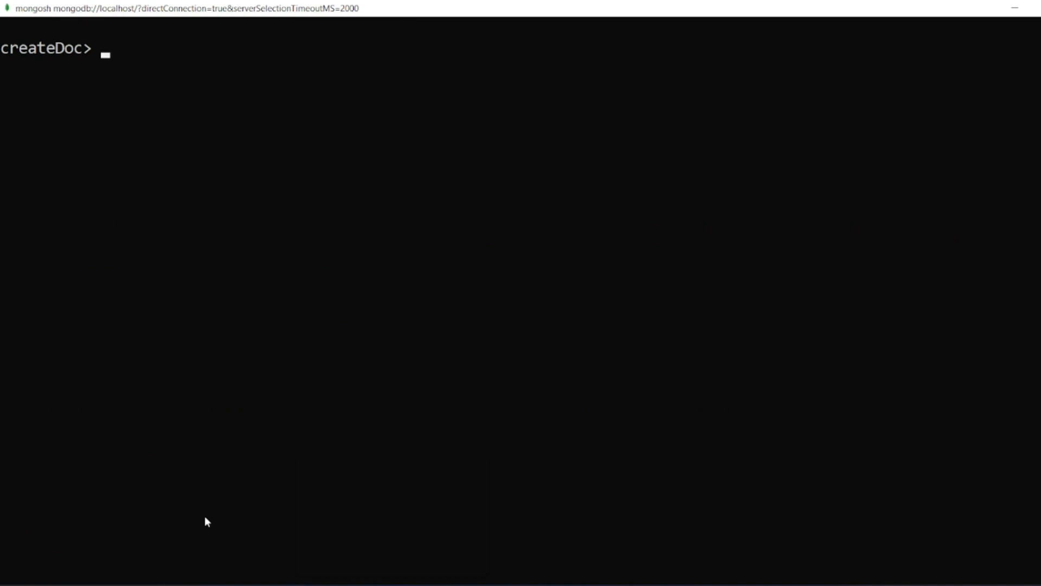
# - Run db.createCol.find() to list documents A (20), B (30) and C (22)
pyautogui.write('db.createCol.insertMany([{name:"B",age:30,isStudent:true}),{name:"C",age:22,isStudent:true}])')
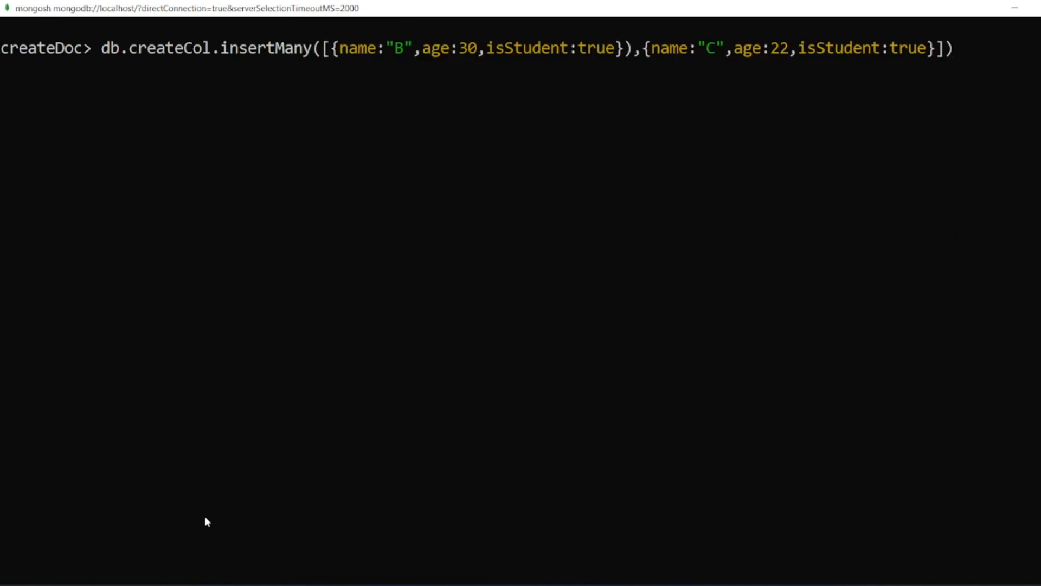
pyautogui.write('db.createCol.find()')
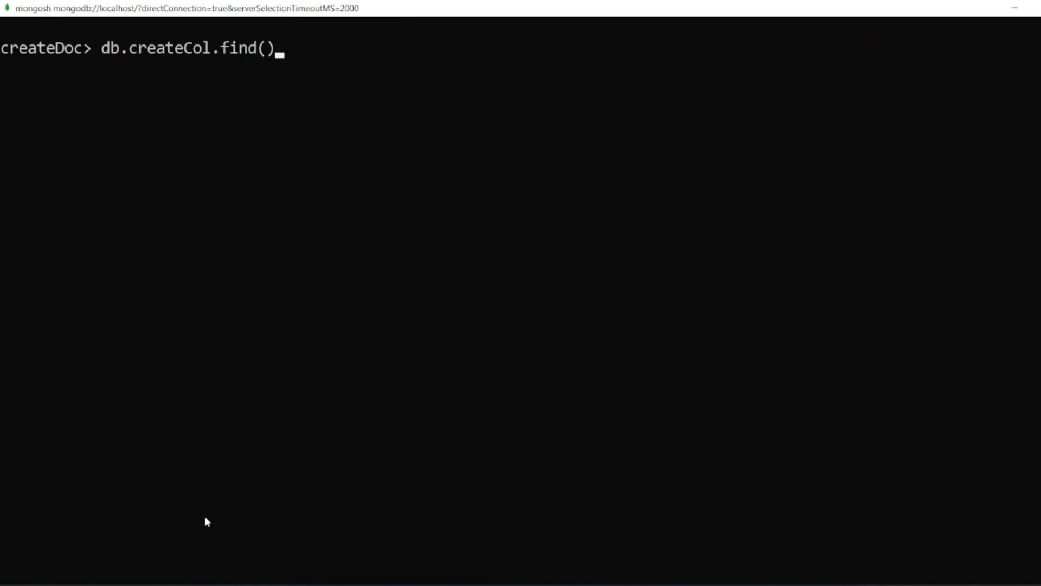
pyautogui.press('Return')
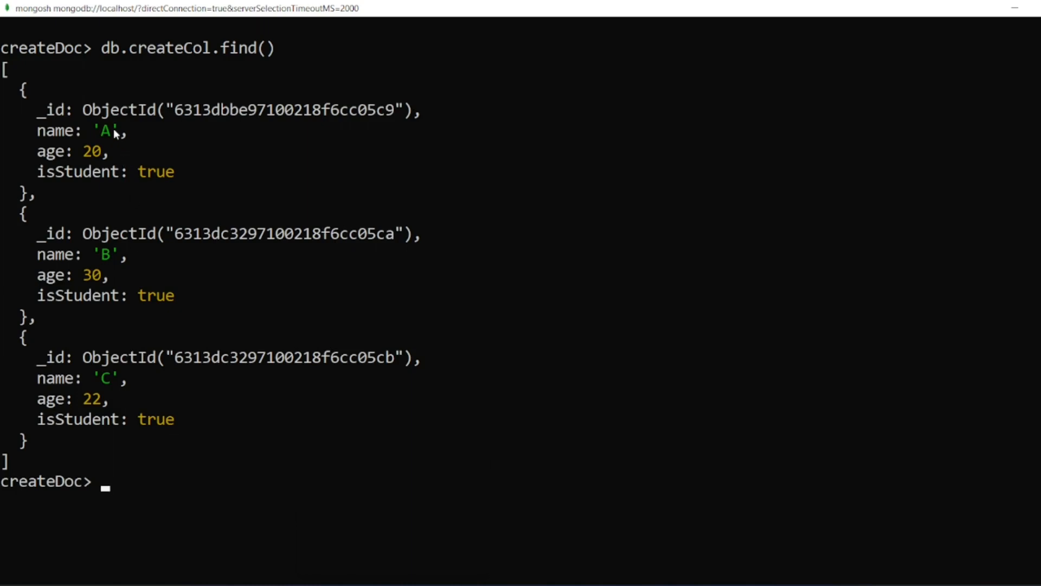
pyautogui.moveTo(160, 186)
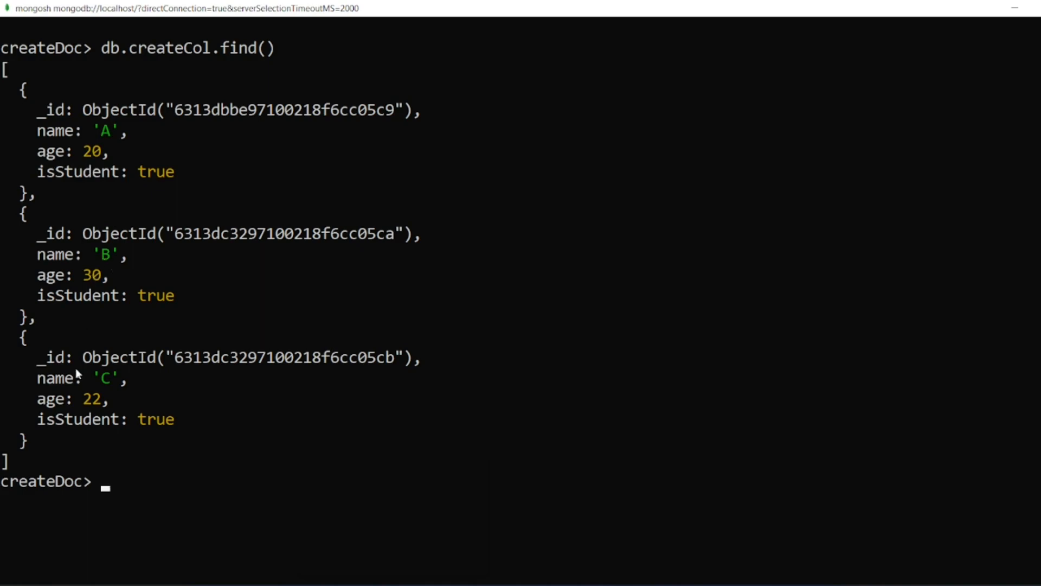
pyautogui.moveTo(190, 440)
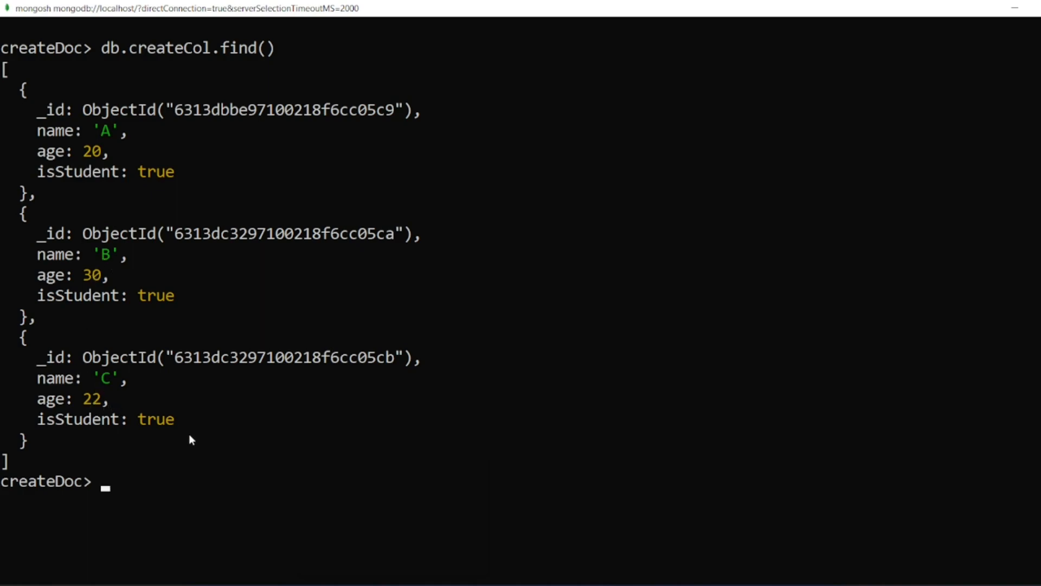